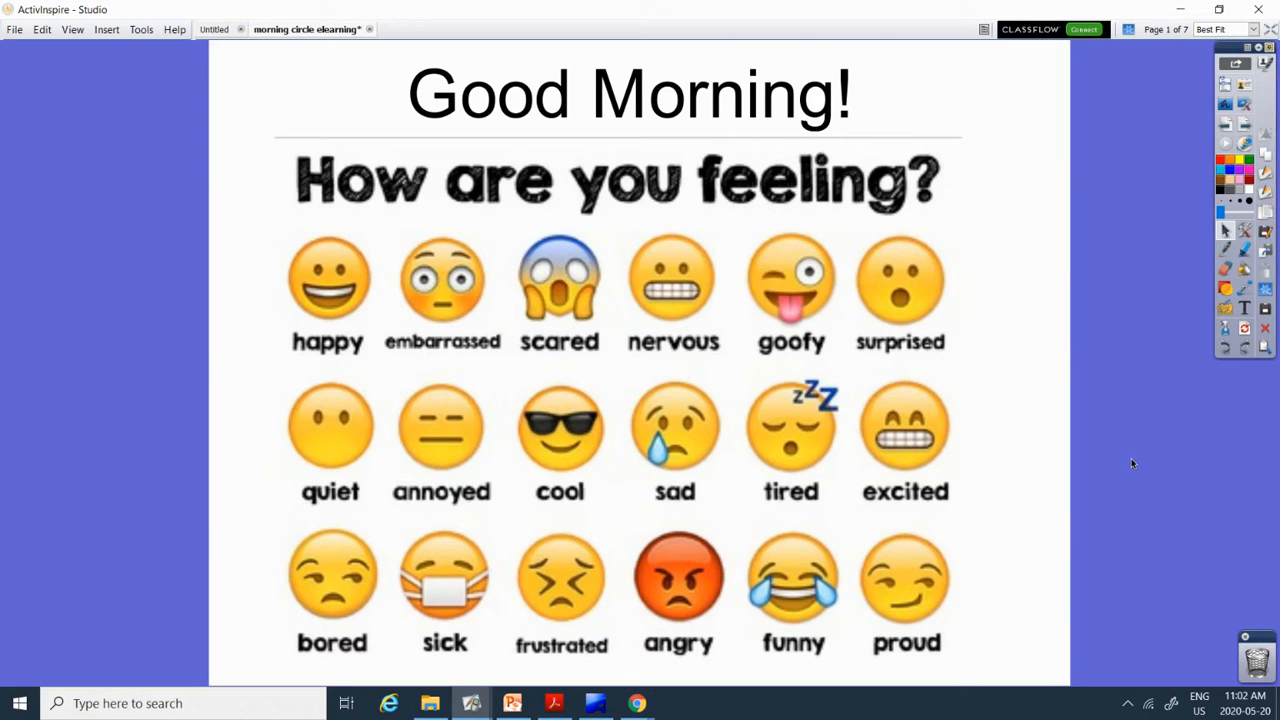
{"action": "mouse_move", "coordinate": [903, 482]}
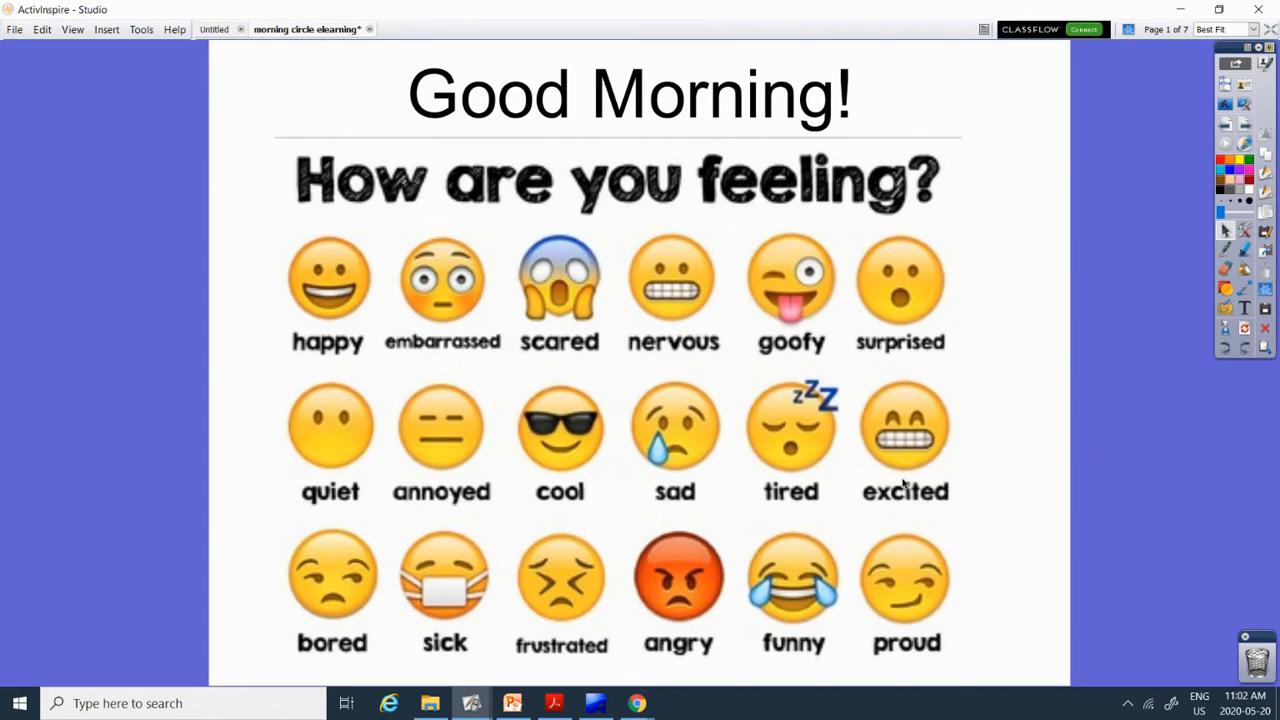
{"action": "mouse_move", "coordinate": [973, 457]}
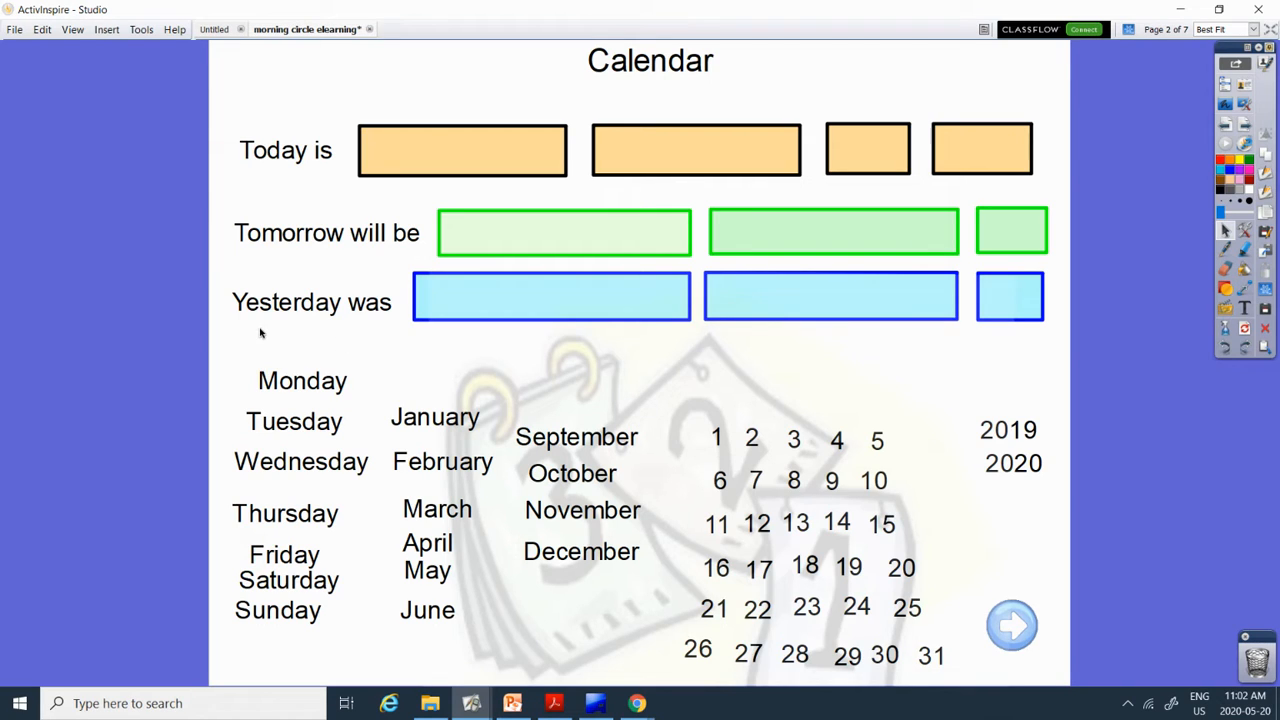
{"action": "mouse_move", "coordinate": [275, 432]}
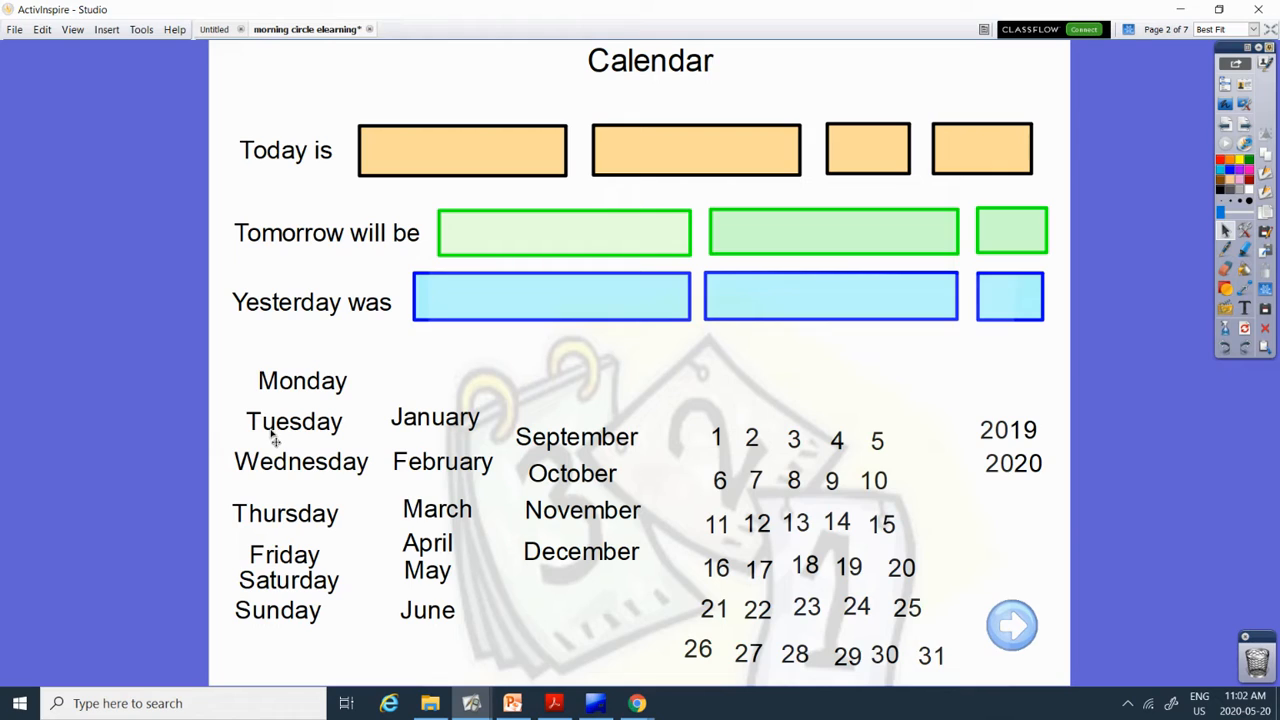
{"action": "mouse_move", "coordinate": [290, 549]}
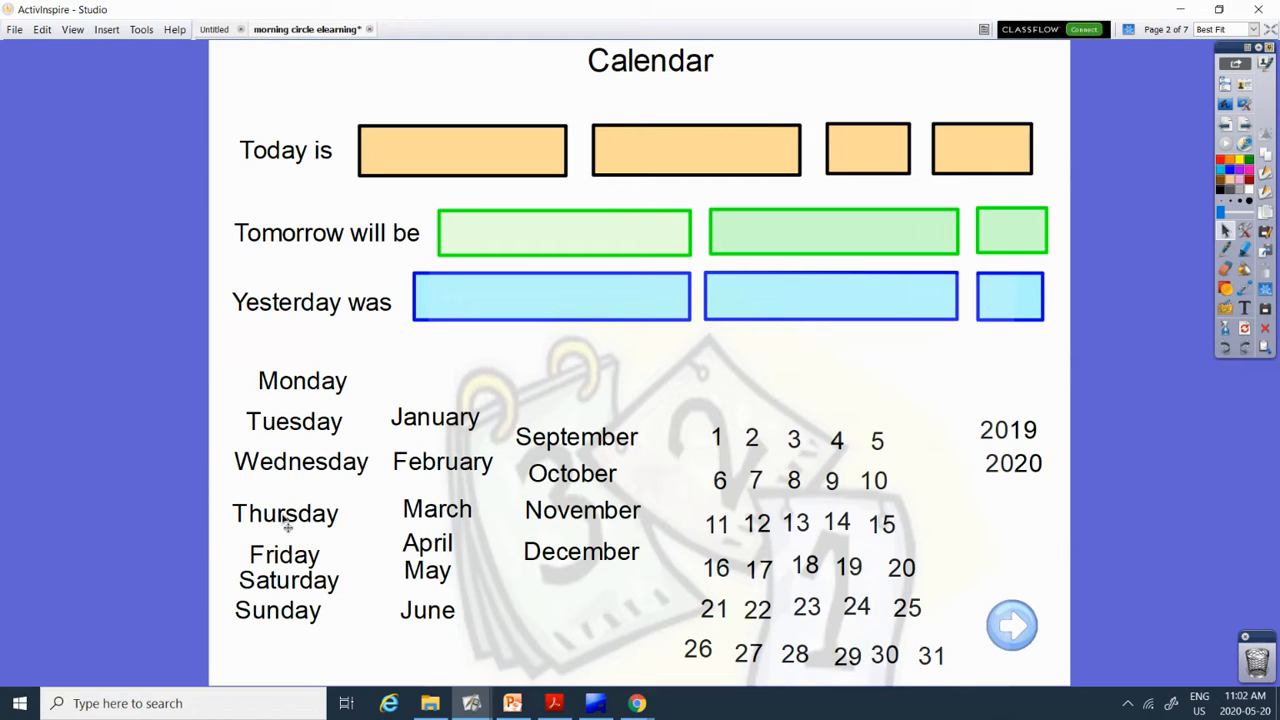
Drag Thursday, May, 21 and 2020 into the orange Today is boxes.
{"action": "left_click_drag", "start_coordinate": [285, 513], "coordinate": [461, 150]}
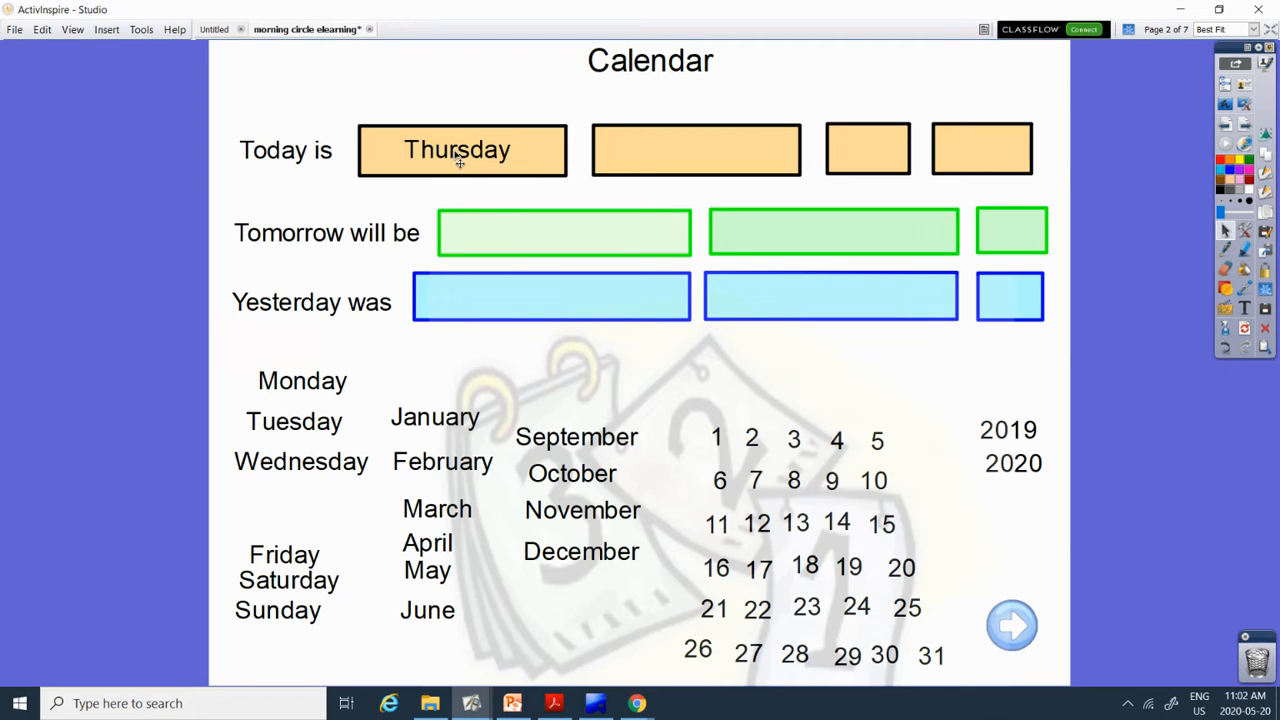
{"action": "mouse_move", "coordinate": [500, 498]}
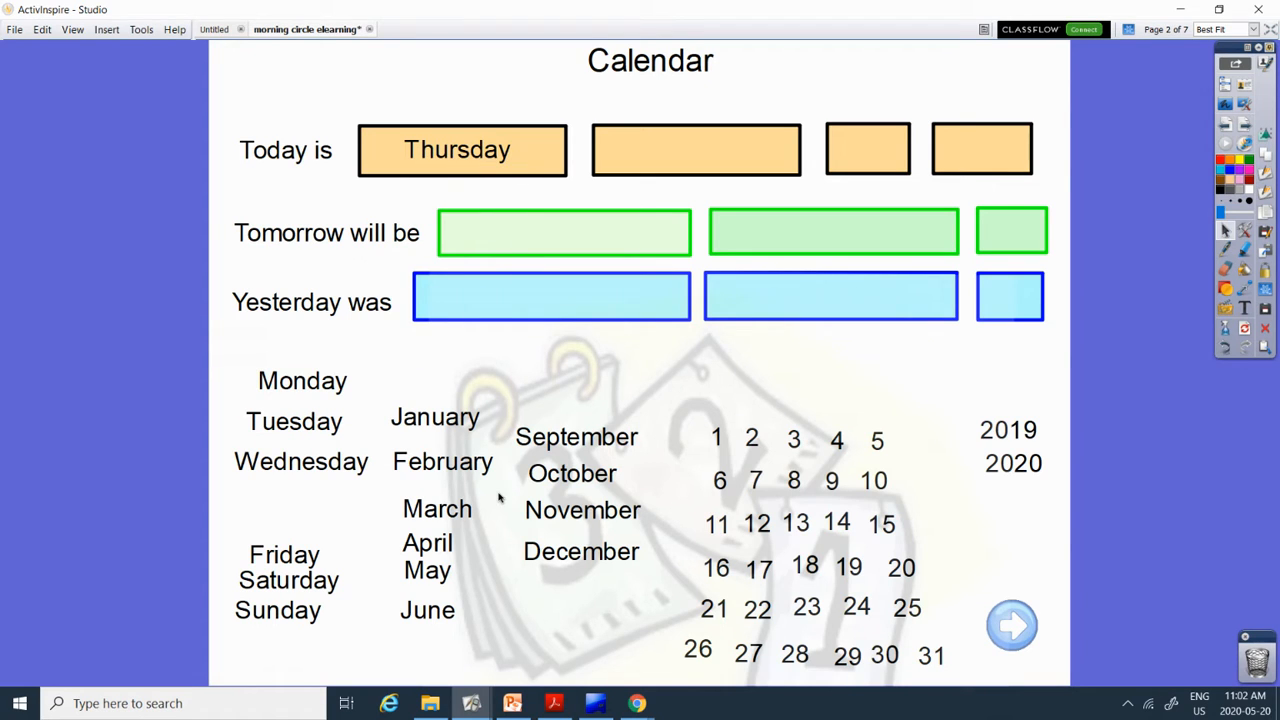
{"action": "mouse_move", "coordinate": [487, 566]}
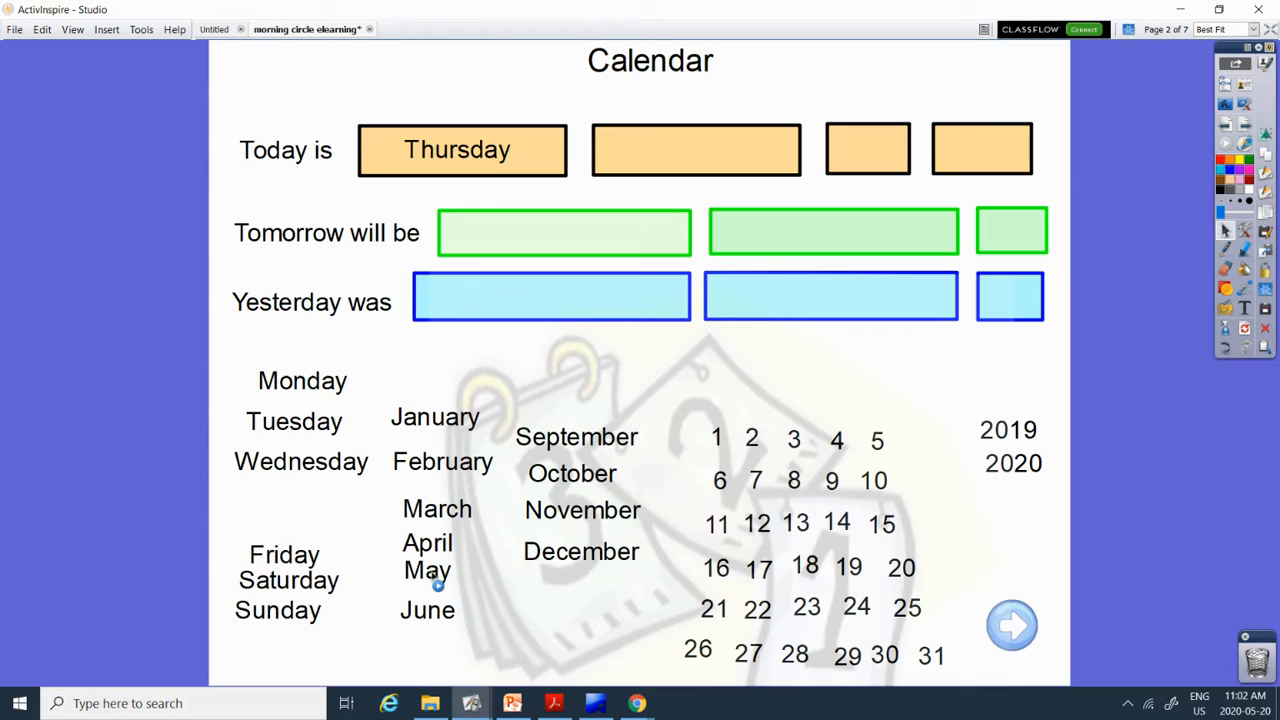
{"action": "left_click_drag", "start_coordinate": [427, 570], "coordinate": [695, 149]}
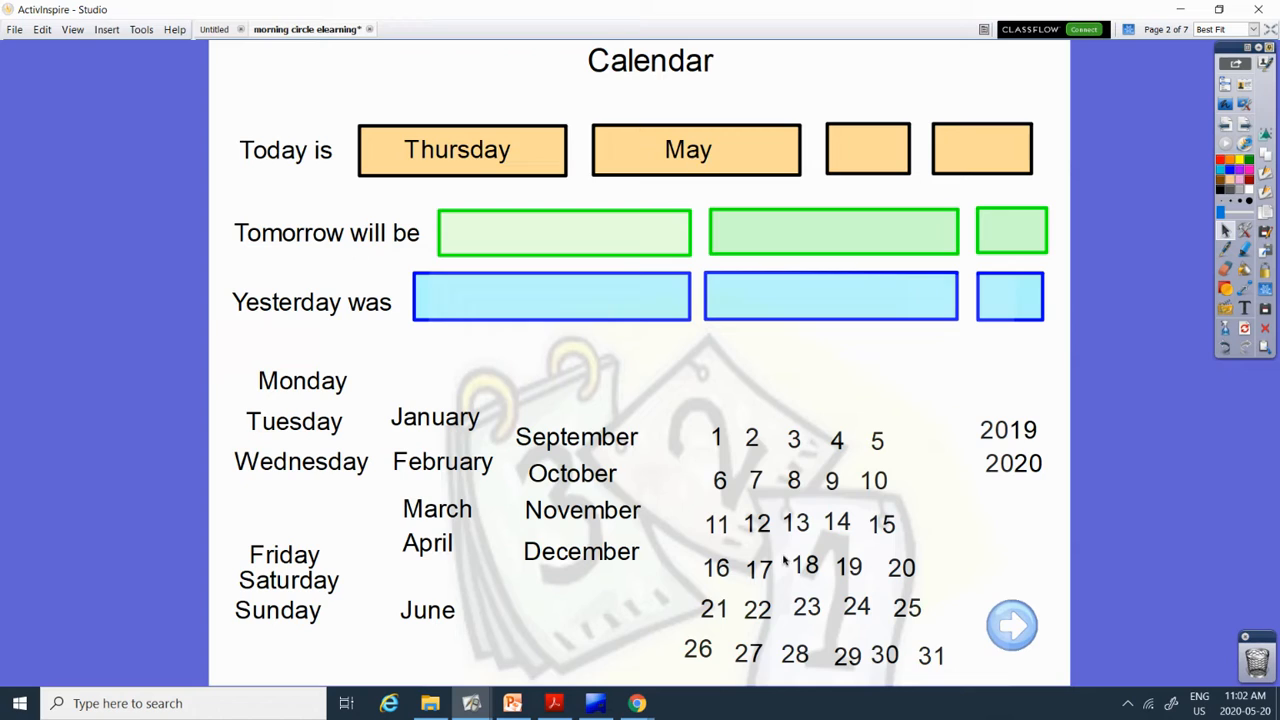
{"action": "mouse_move", "coordinate": [736, 385]}
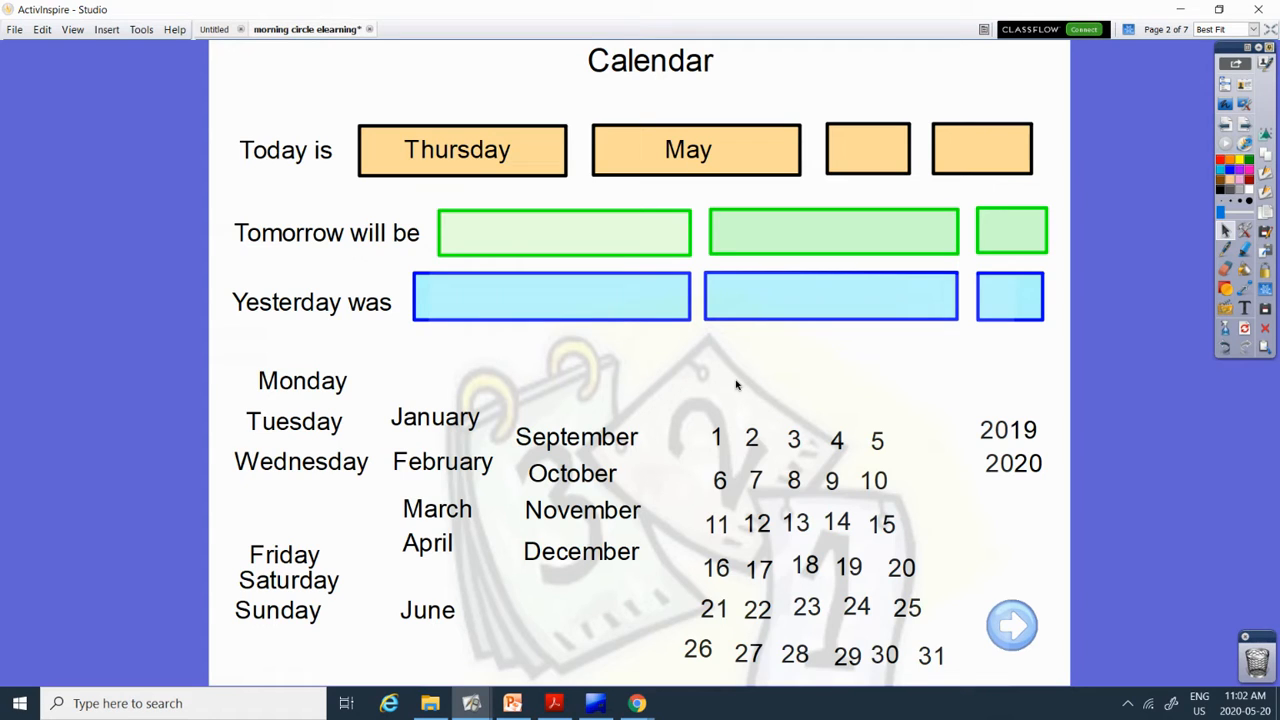
{"action": "mouse_move", "coordinate": [747, 423]}
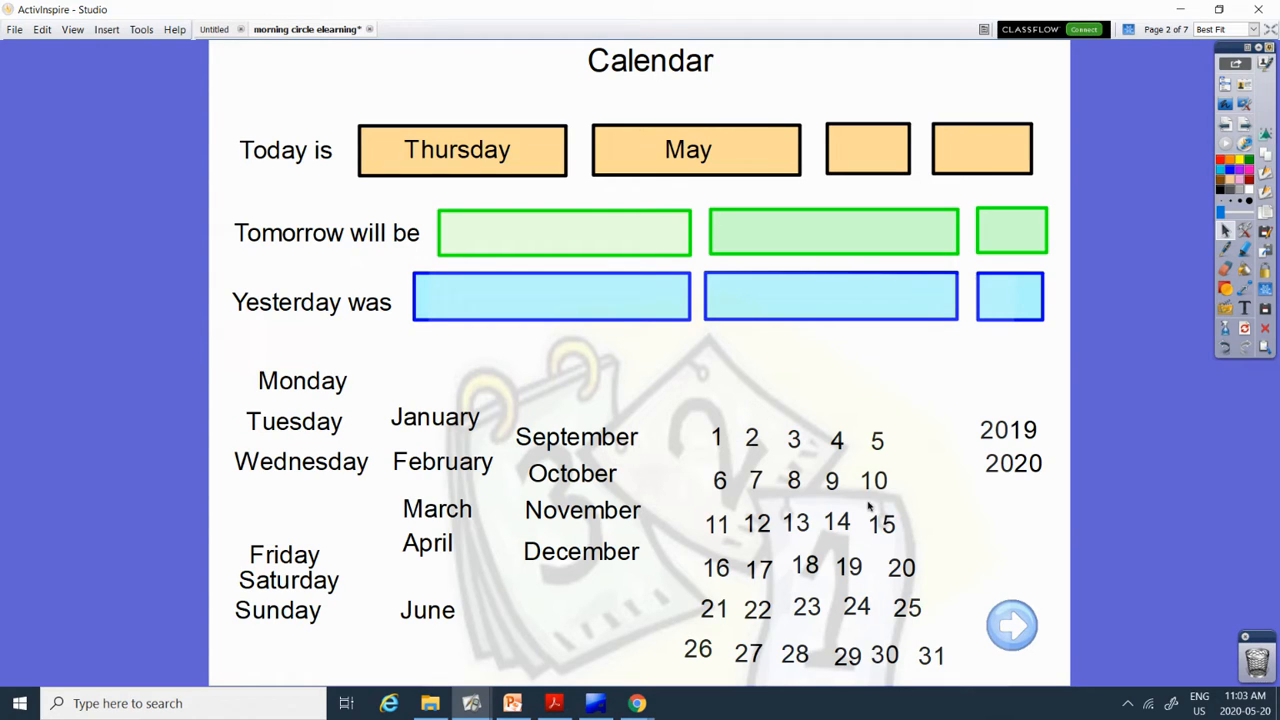
{"action": "mouse_move", "coordinate": [737, 503]}
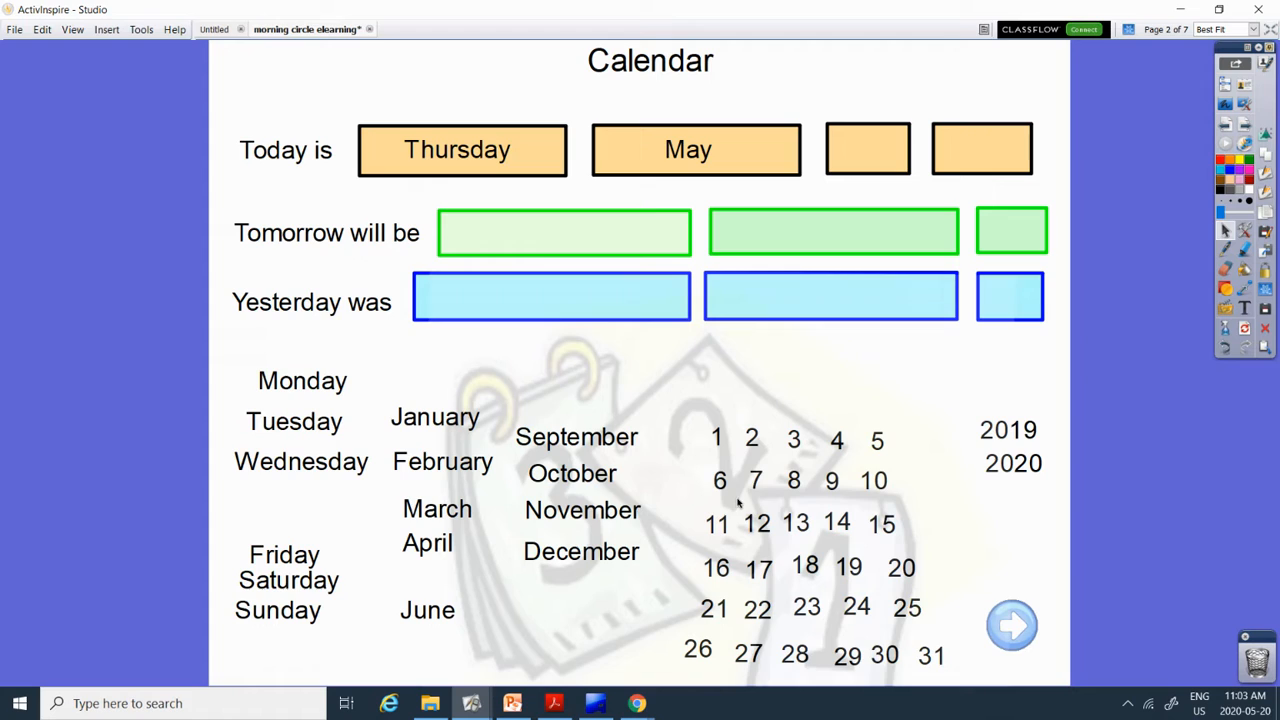
{"action": "mouse_move", "coordinate": [755, 545]}
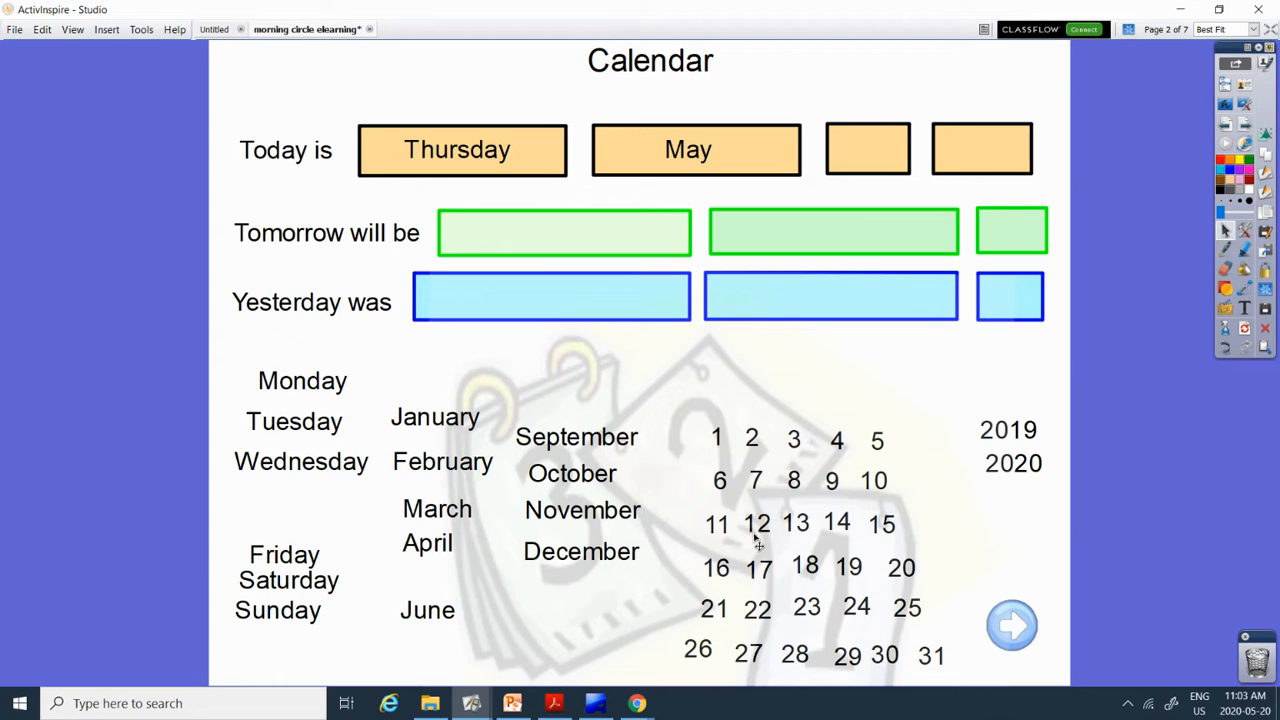
{"action": "mouse_move", "coordinate": [666, 659]}
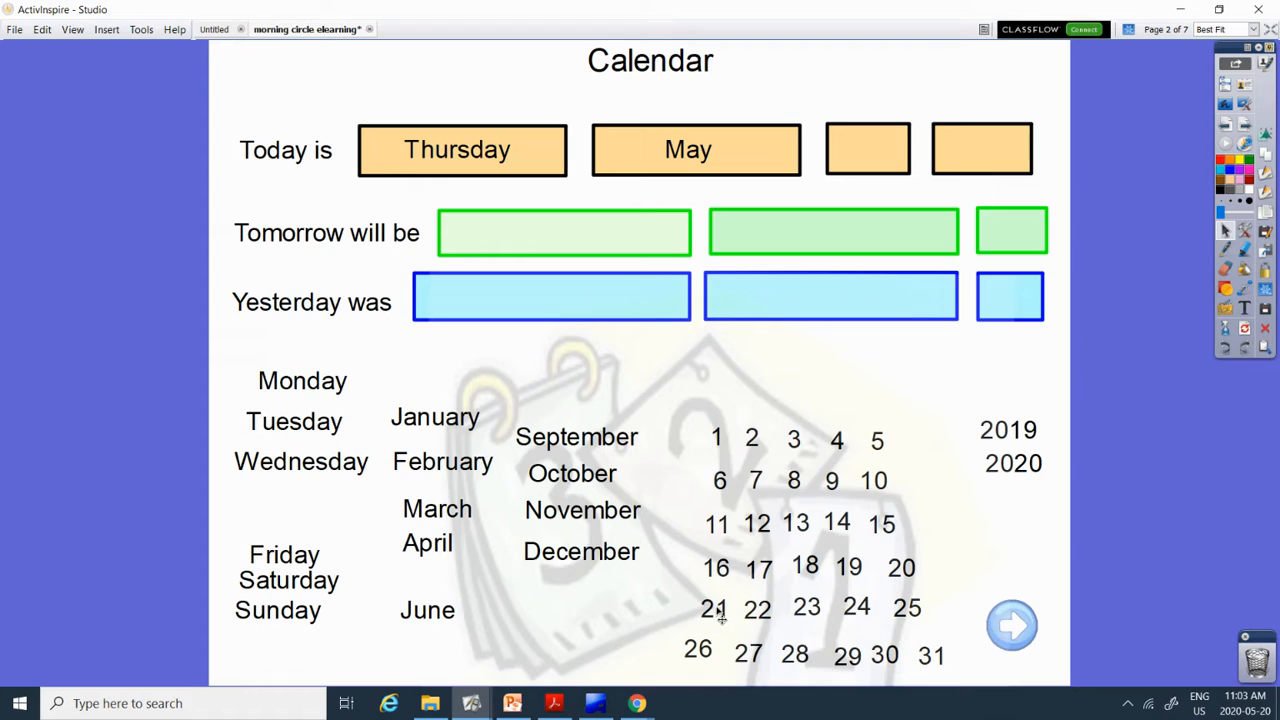
{"action": "left_click_drag", "start_coordinate": [713, 608], "coordinate": [878, 151]}
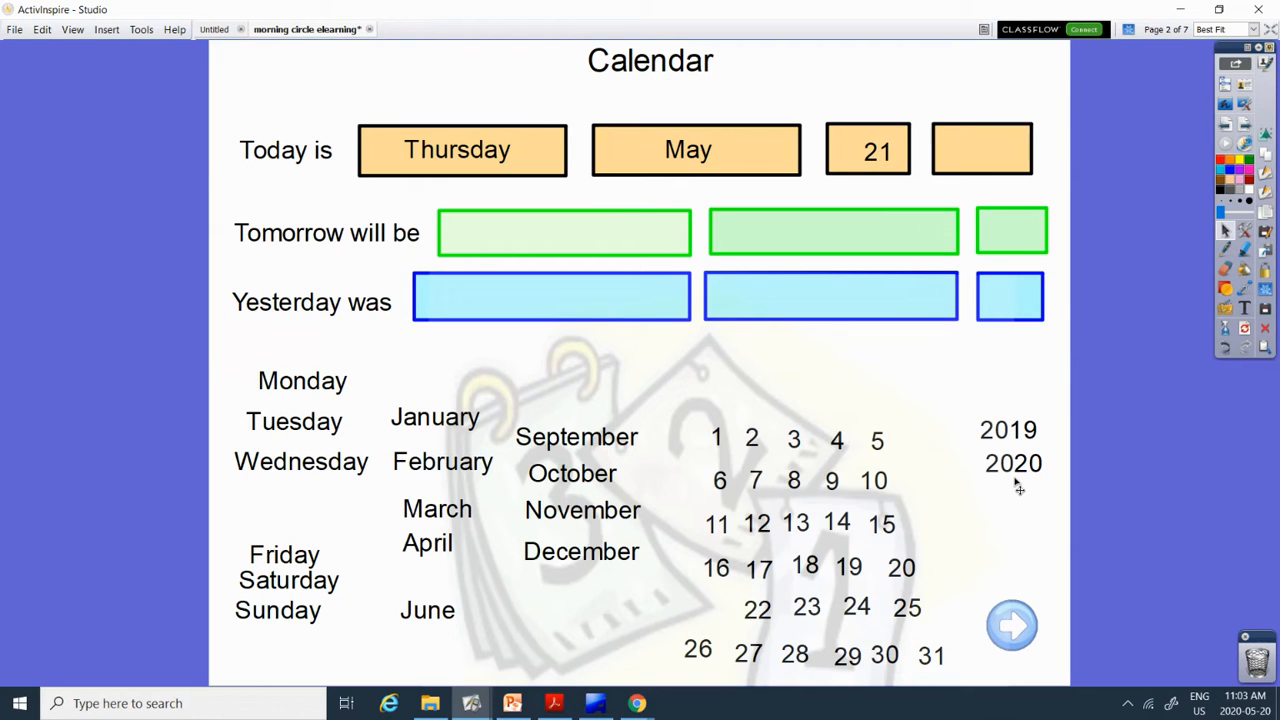
{"action": "left_click_drag", "start_coordinate": [1013, 462], "coordinate": [982, 150]}
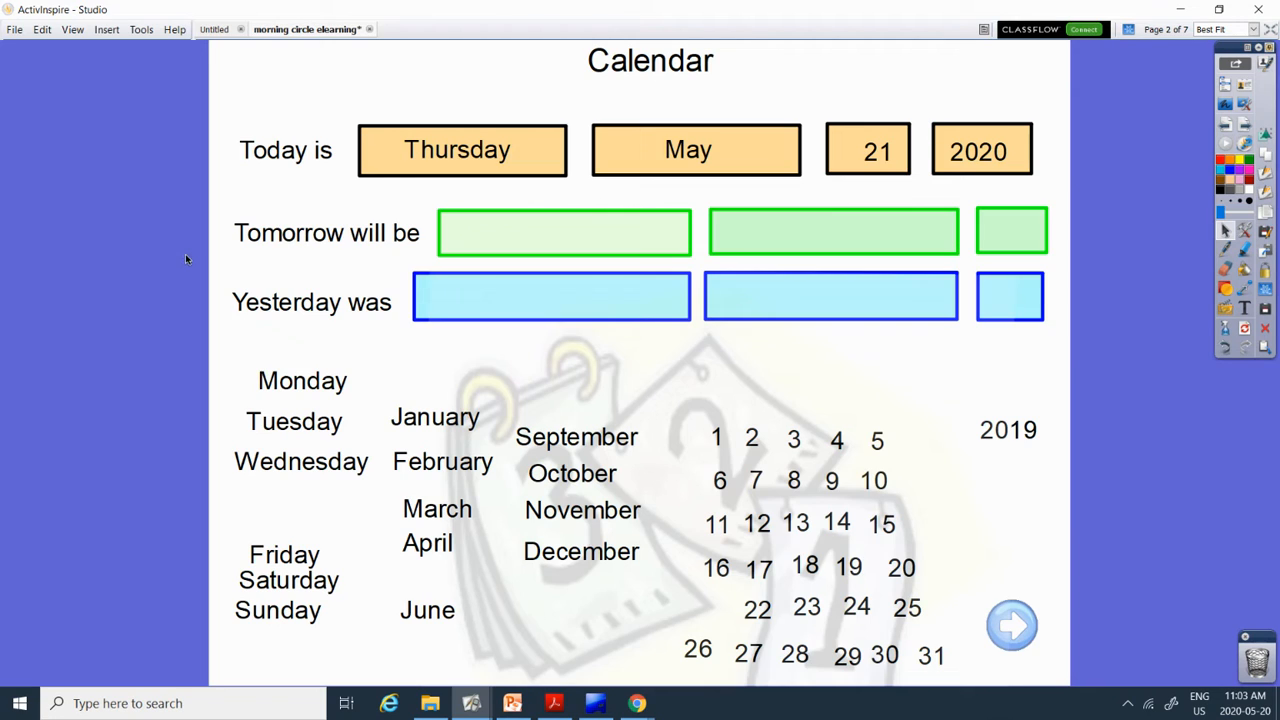
{"action": "mouse_move", "coordinate": [453, 168]}
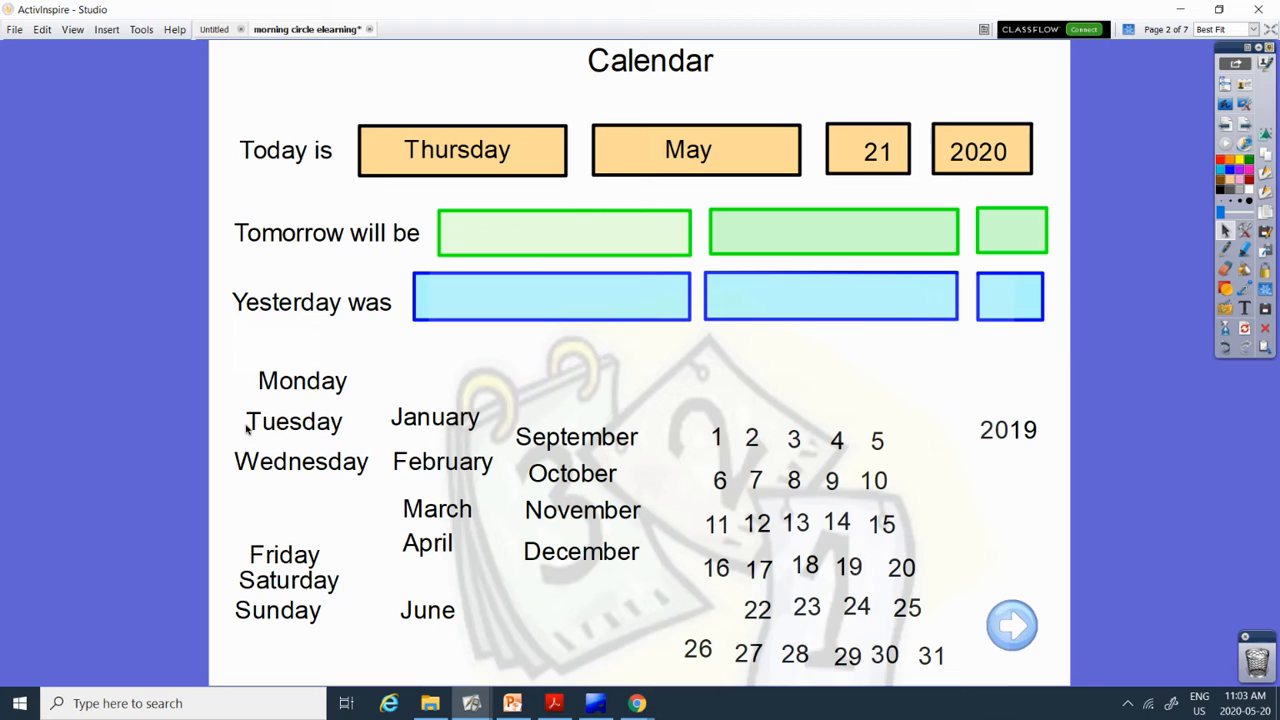
{"action": "mouse_move", "coordinate": [184, 523]}
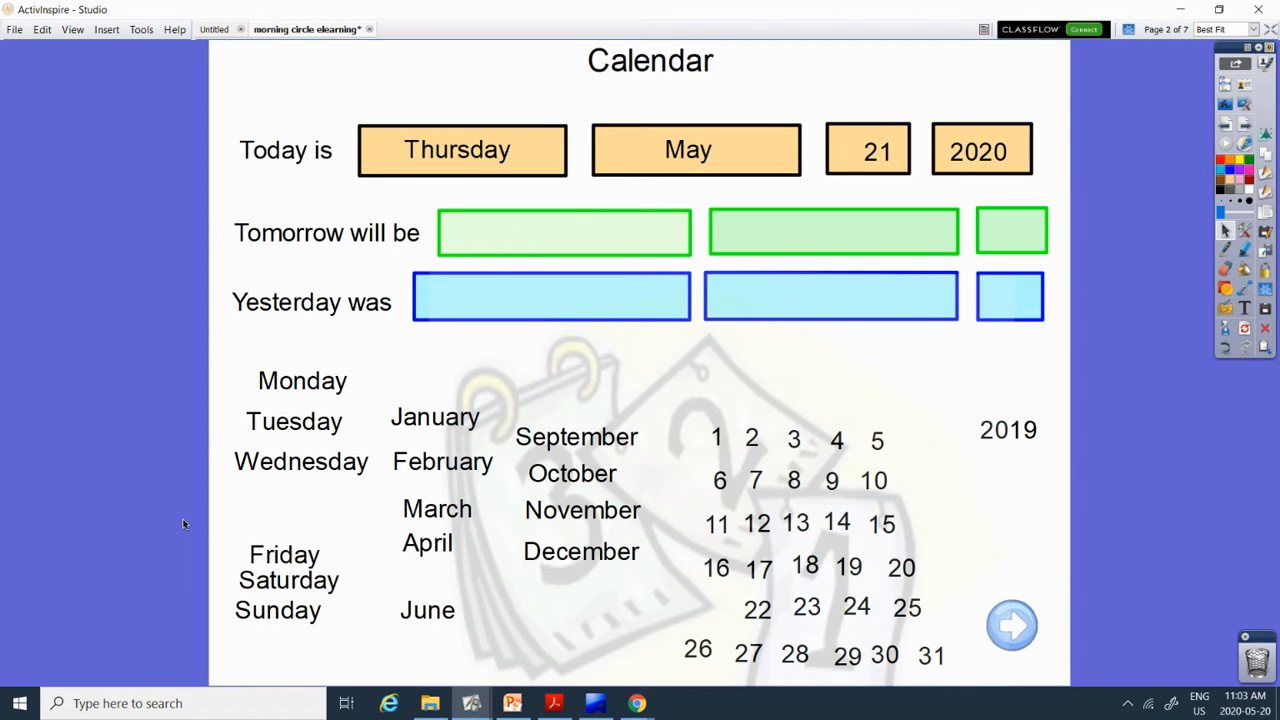
{"action": "mouse_move", "coordinate": [332, 461]}
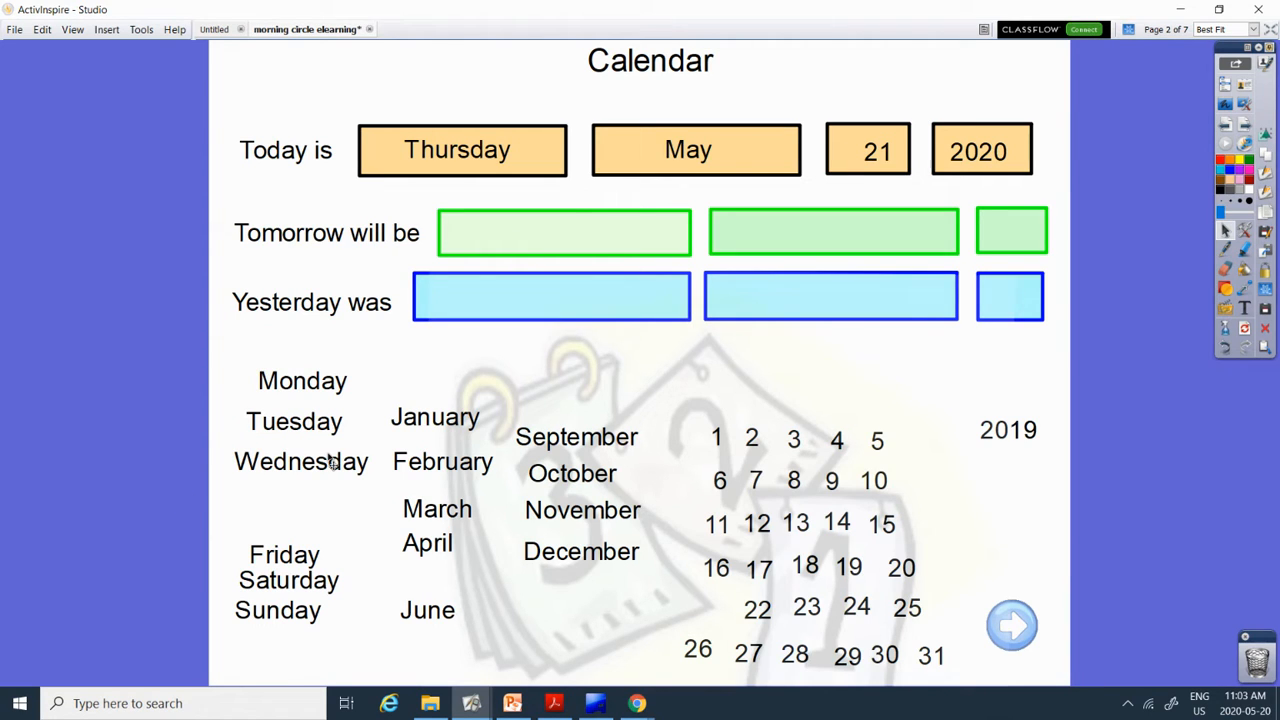
Place Friday and 22 in the green Tomorrow will be boxes.
{"action": "left_click_drag", "start_coordinate": [284, 554], "coordinate": [564, 232]}
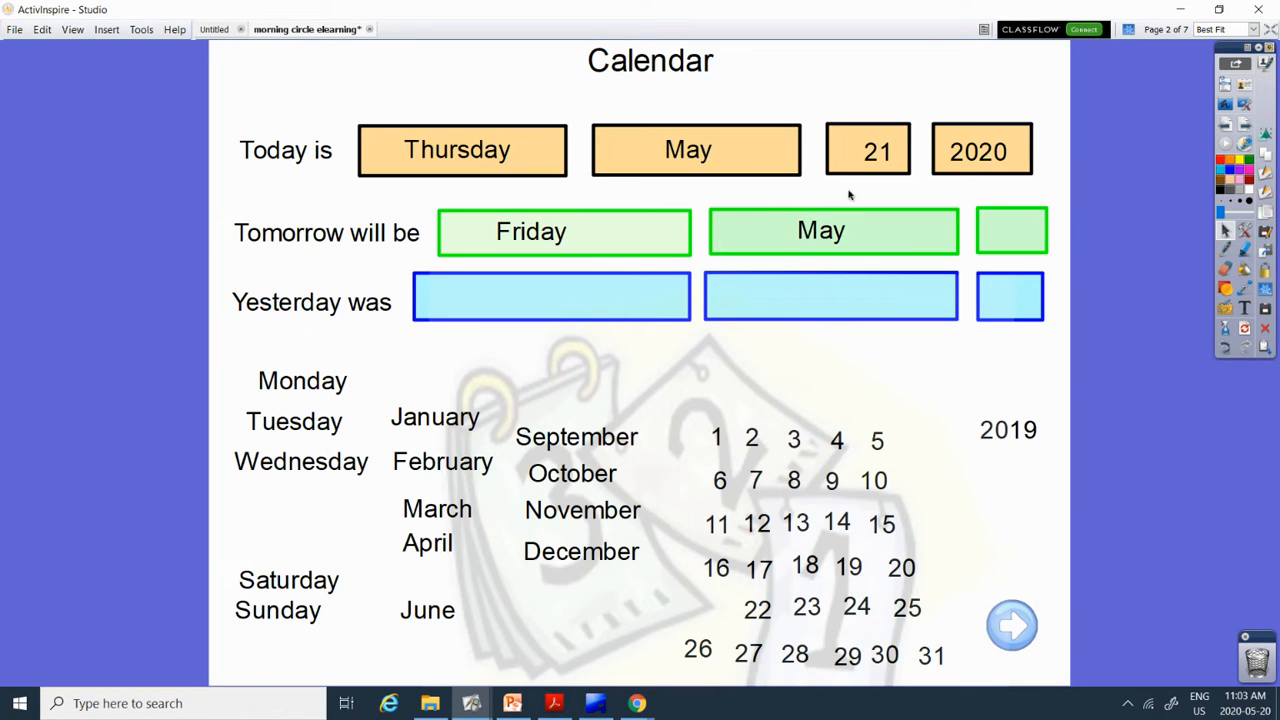
{"action": "mouse_move", "coordinate": [851, 580]}
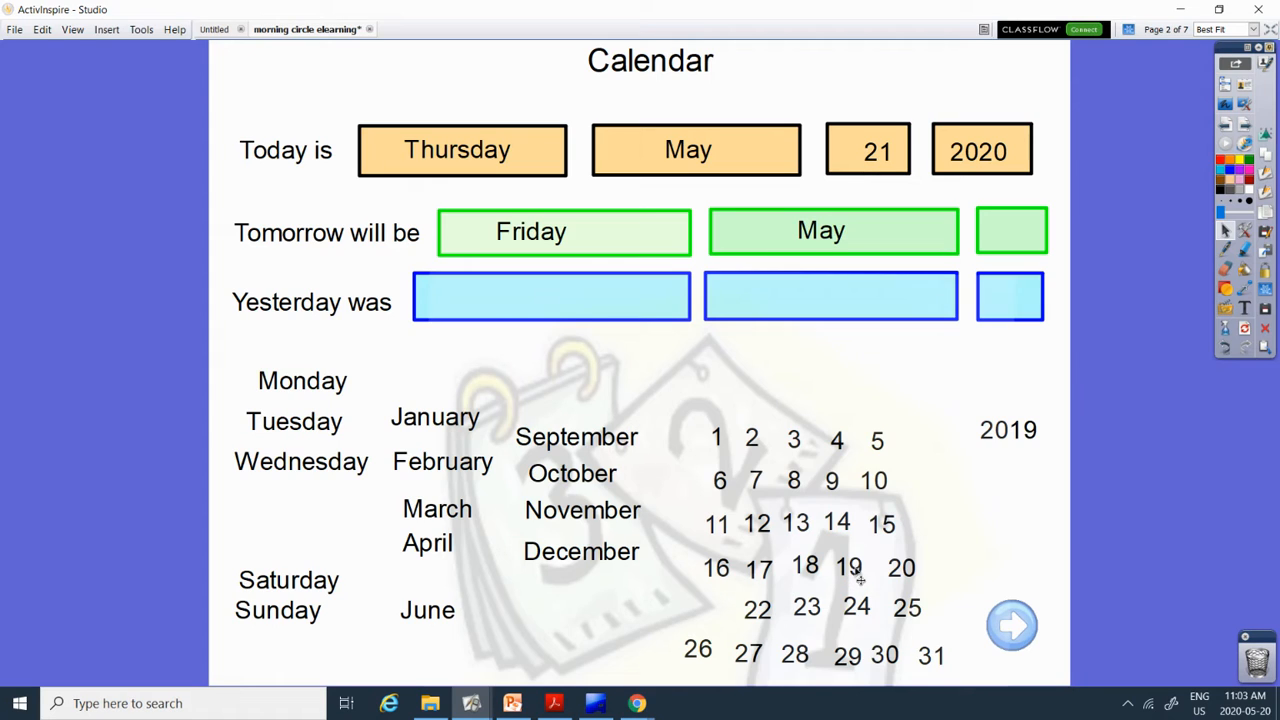
{"action": "mouse_move", "coordinate": [887, 552]}
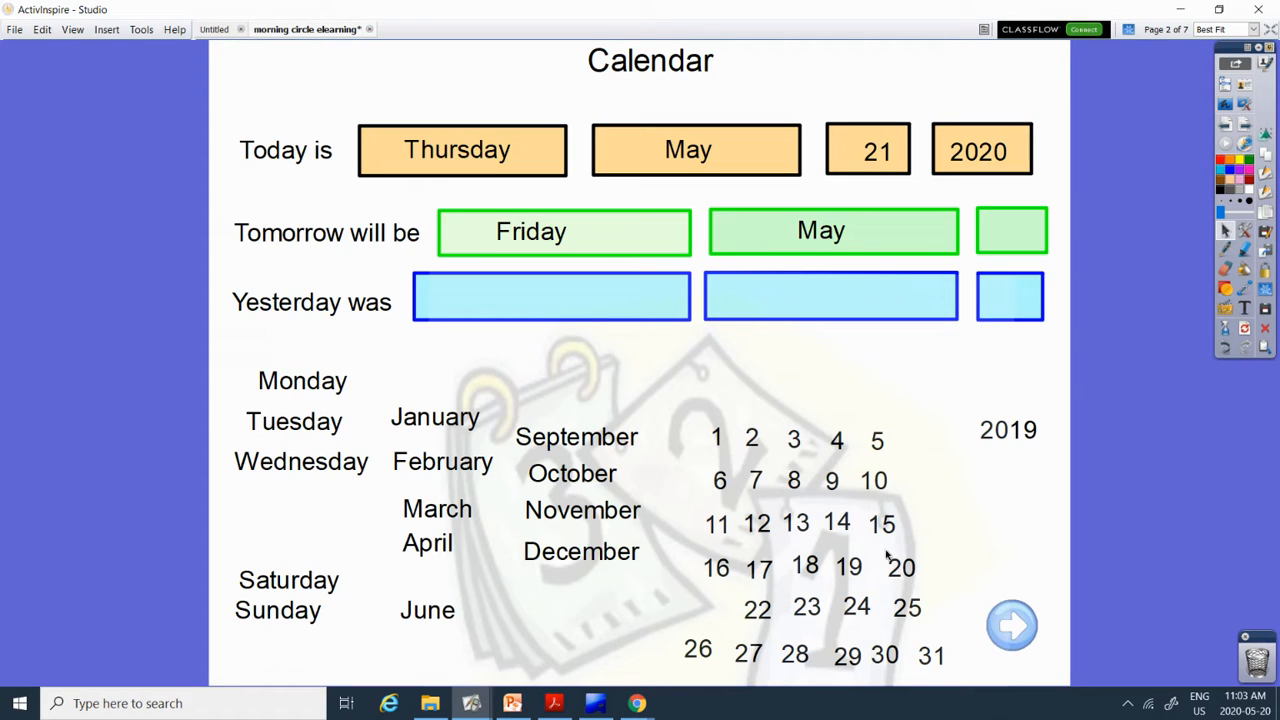
{"action": "mouse_move", "coordinate": [767, 619]}
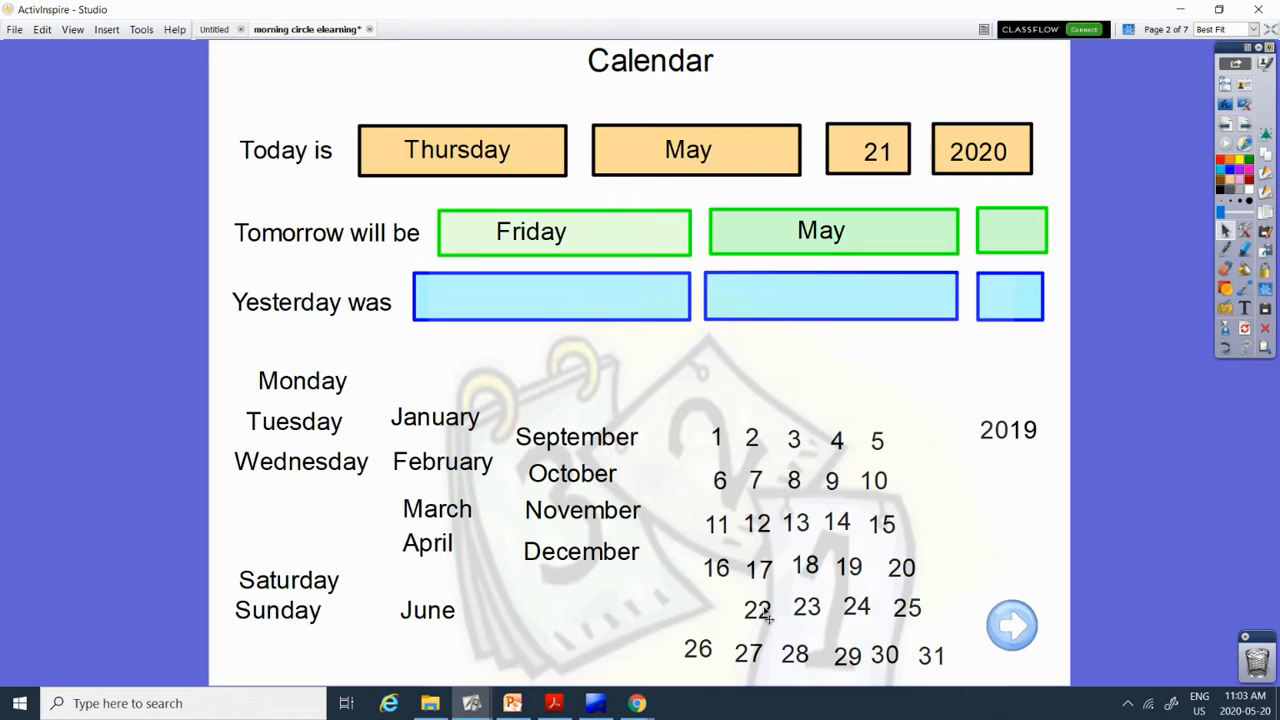
{"action": "left_click_drag", "start_coordinate": [757, 608], "coordinate": [1010, 231]}
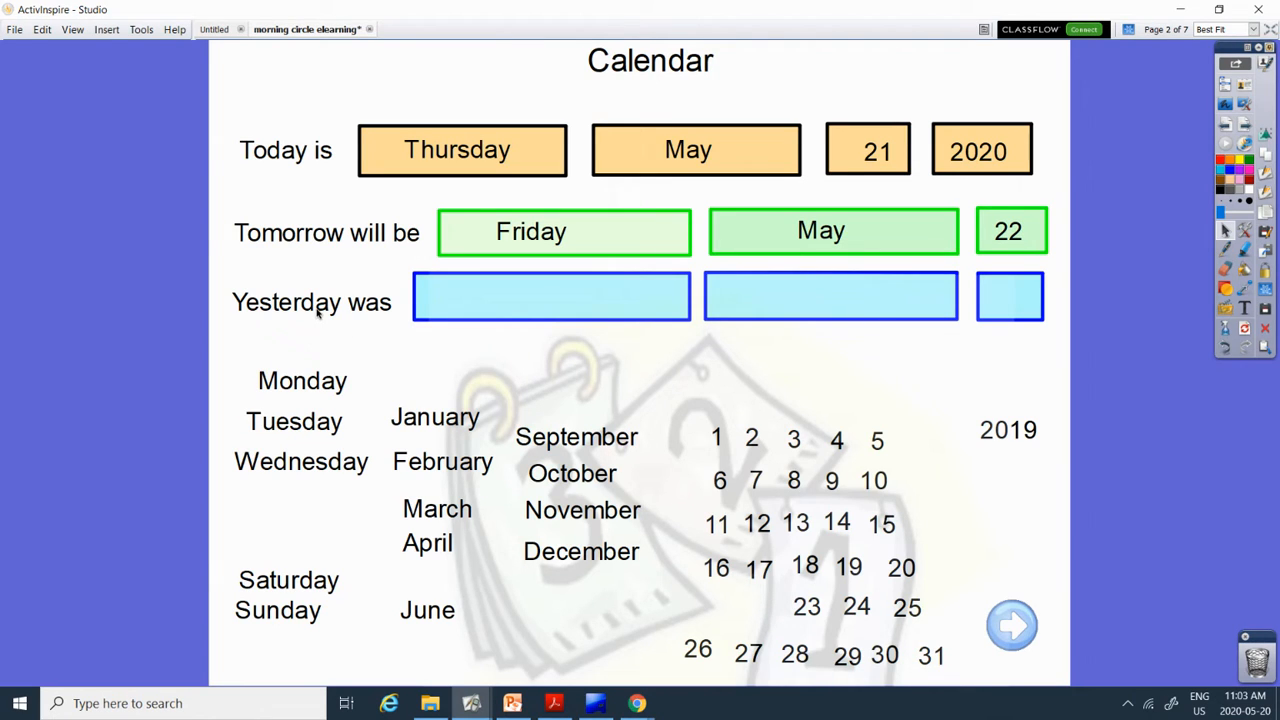
{"action": "mouse_move", "coordinate": [473, 334]}
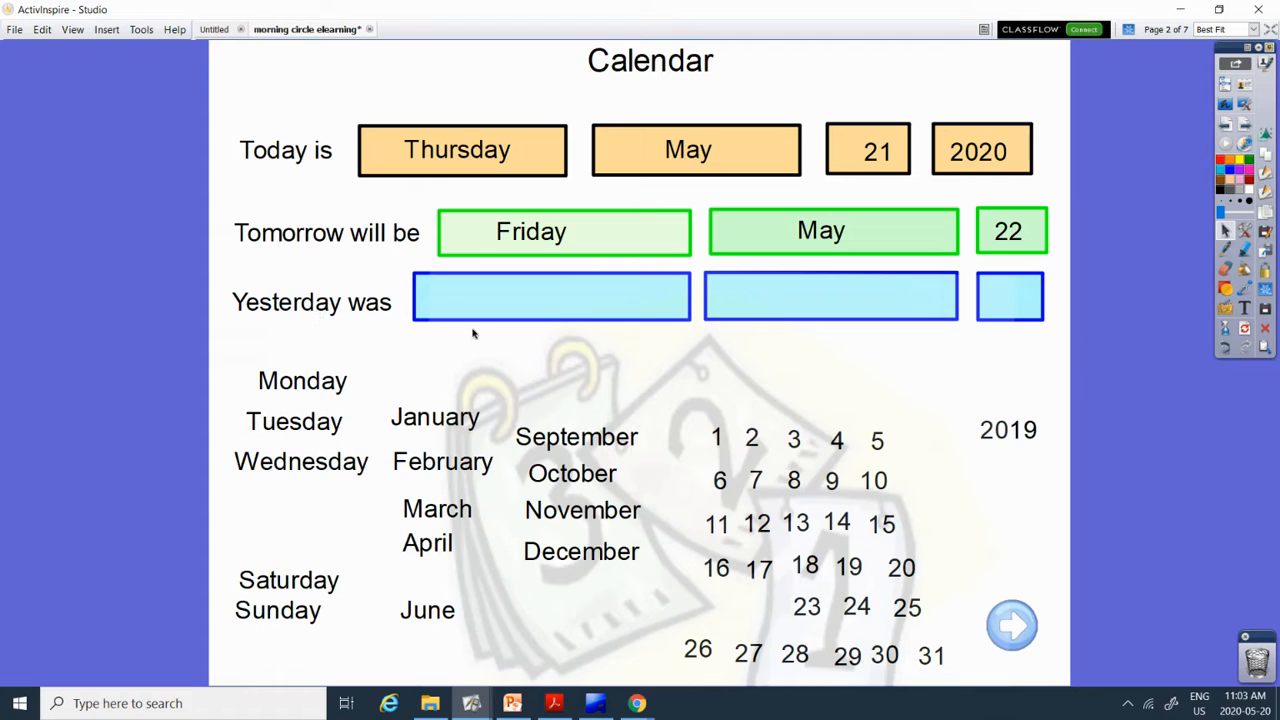
{"action": "mouse_move", "coordinate": [310, 268]}
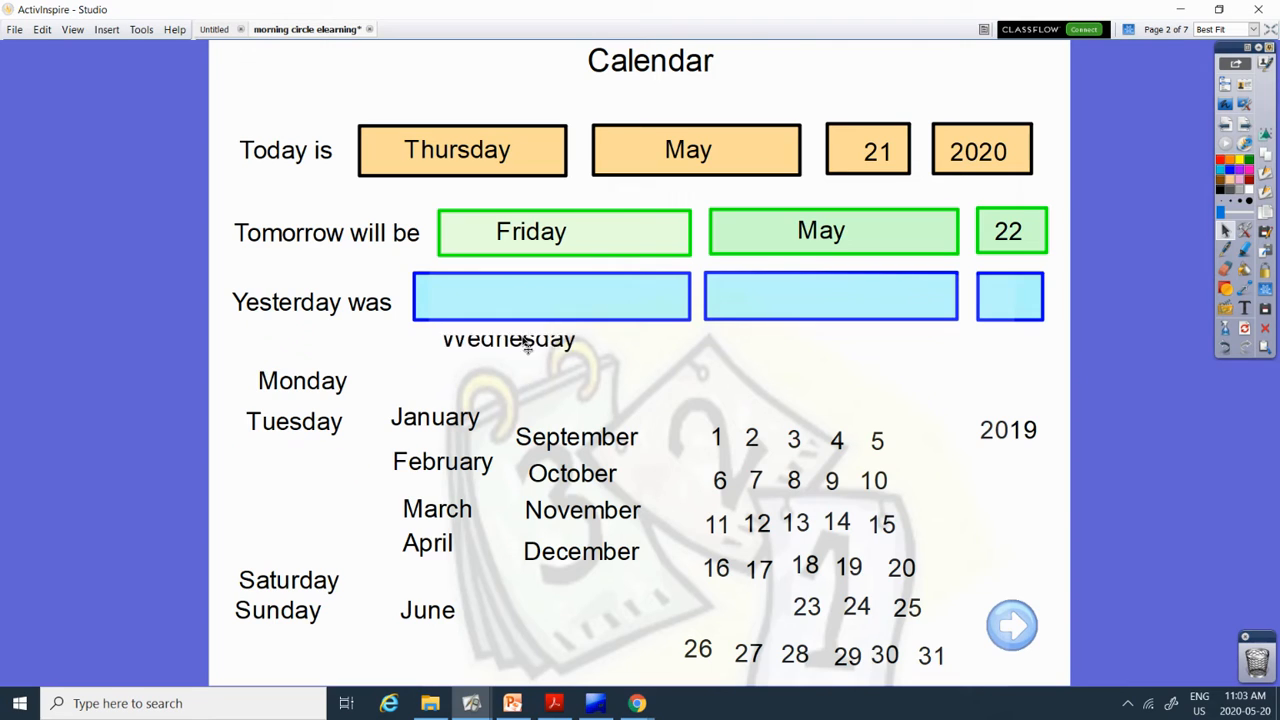
Put Wednesday and 20 in the Yesterday was boxes and advance to the weather page.
{"action": "left_click_drag", "start_coordinate": [508, 339], "coordinate": [551, 296]}
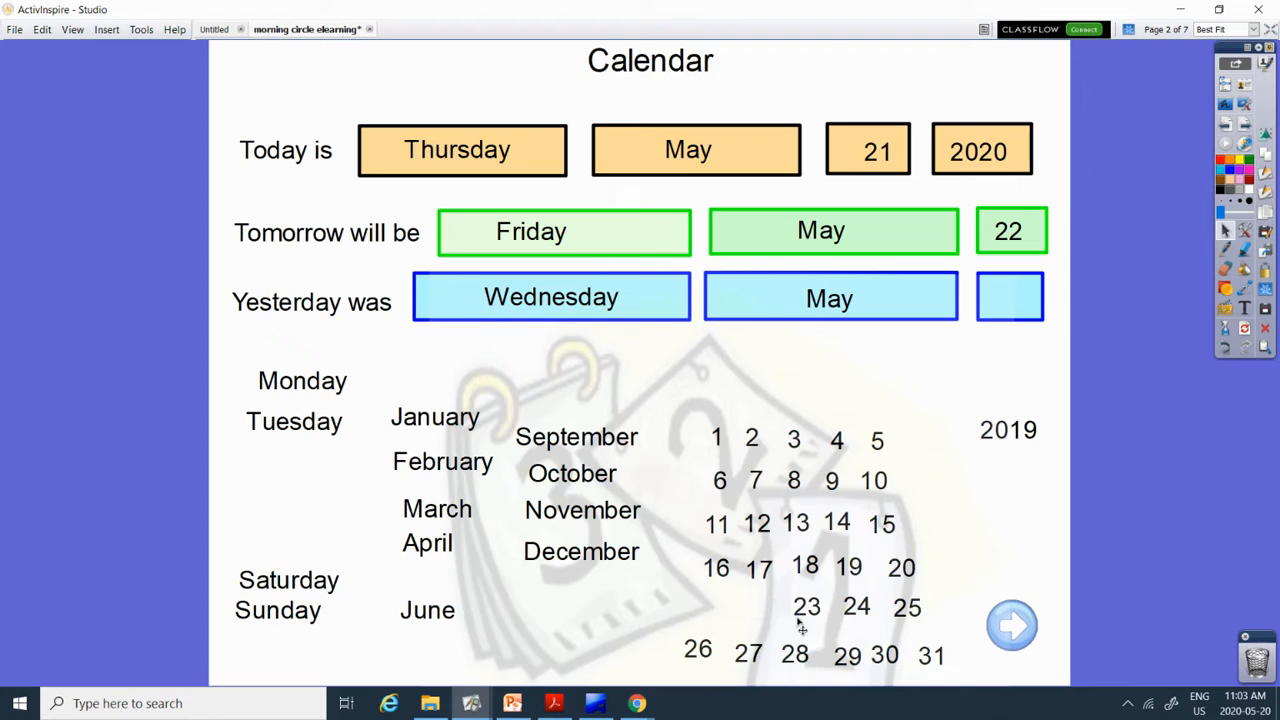
{"action": "mouse_move", "coordinate": [922, 577]}
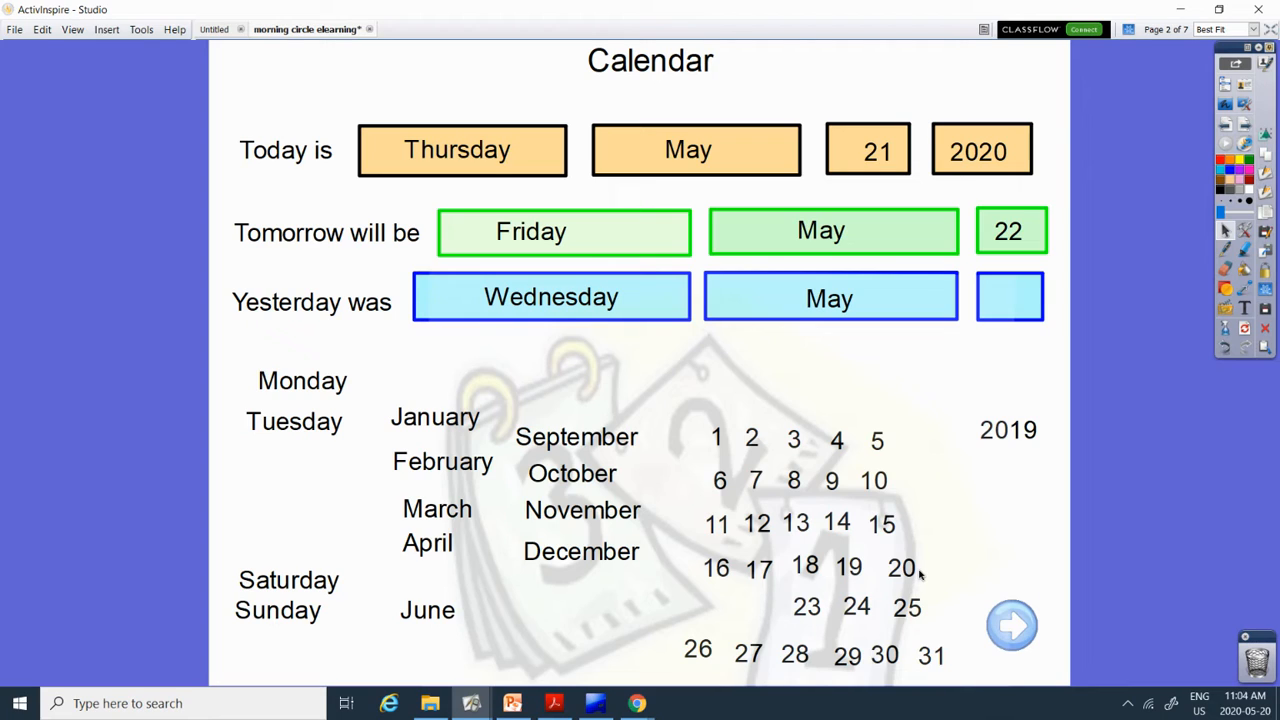
{"action": "left_click_drag", "start_coordinate": [902, 567], "coordinate": [1010, 296]}
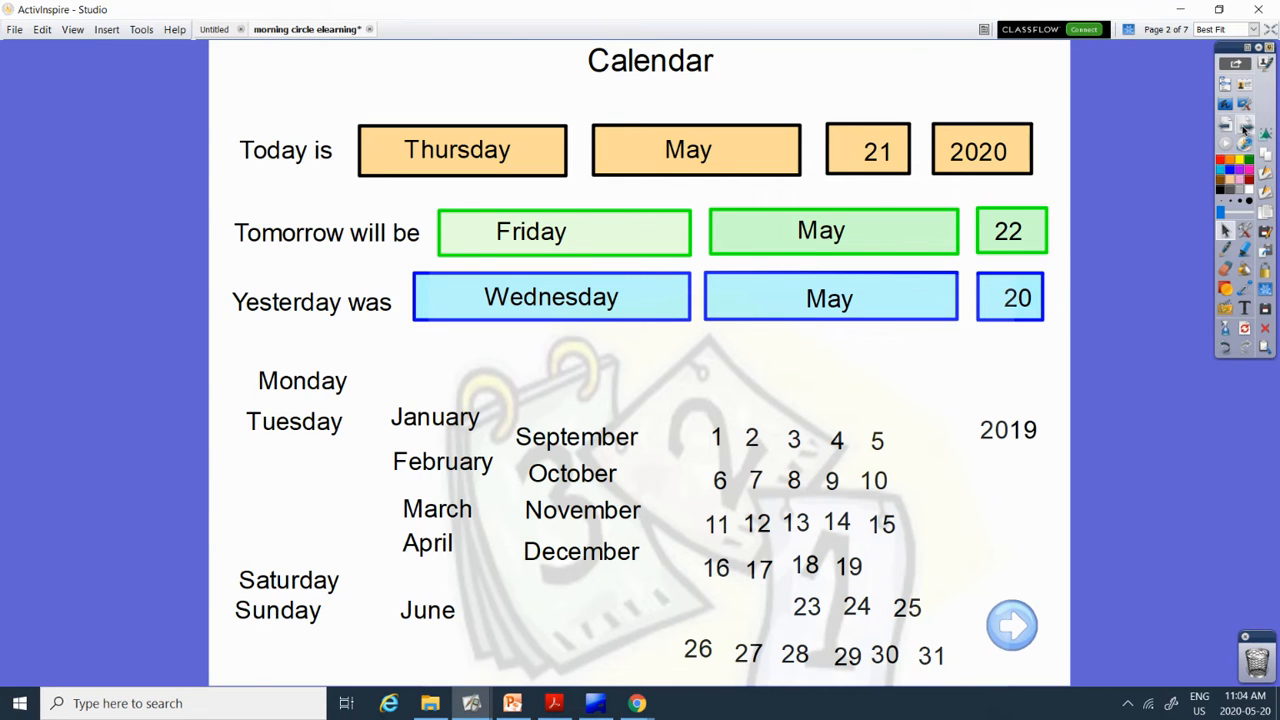
{"action": "left_click", "coordinate": [1010, 624]}
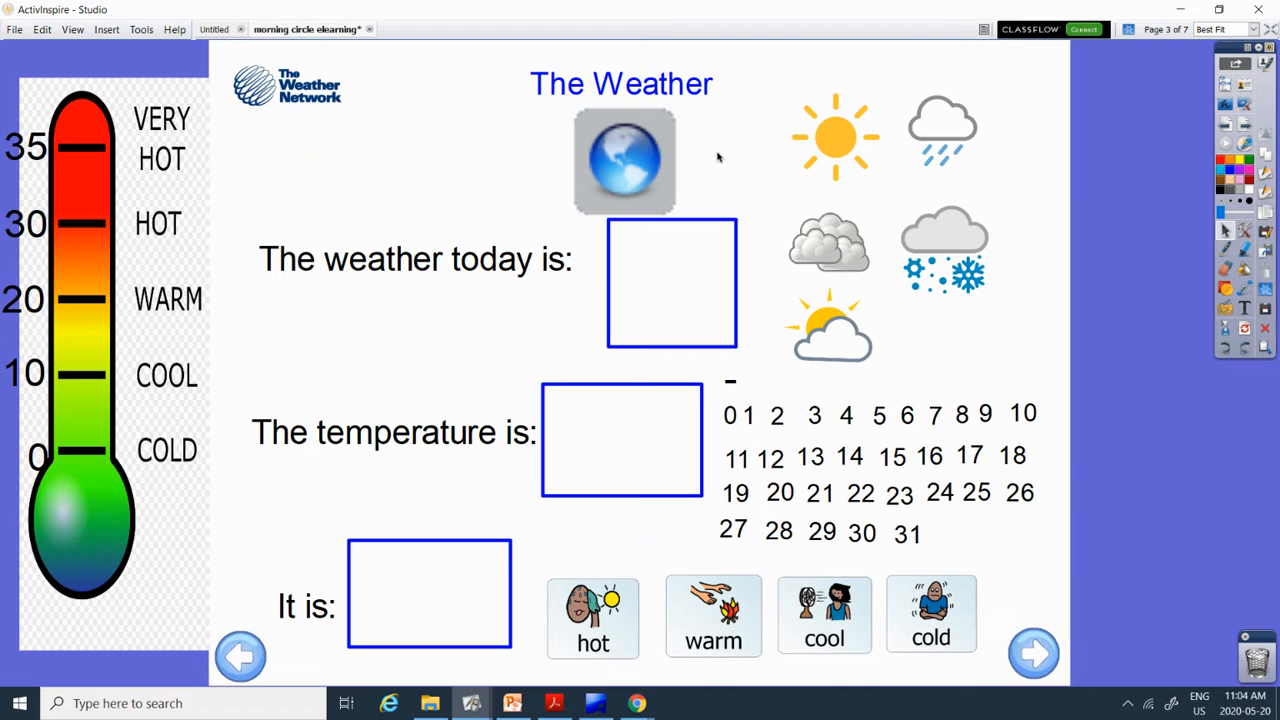
Set the temperature to 18 and It is to warm, then advance to Money Math.
{"action": "left_click_drag", "start_coordinate": [835, 135], "coordinate": [672, 285]}
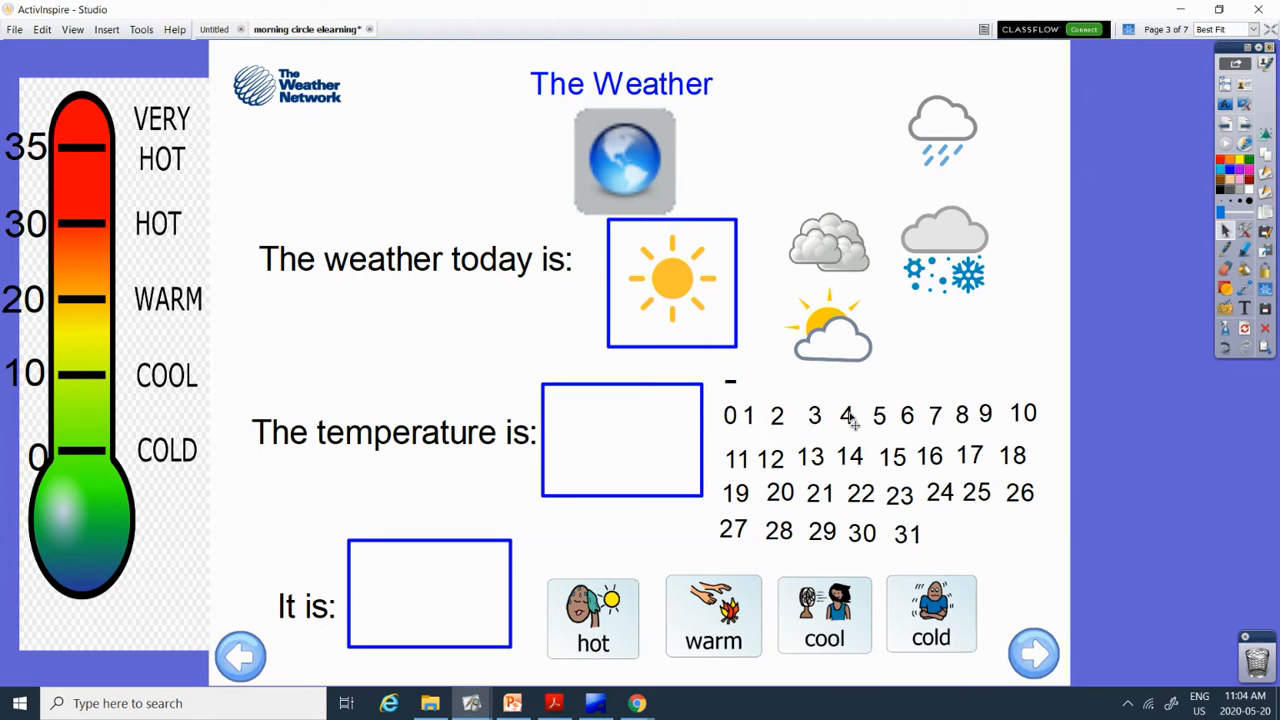
{"action": "mouse_move", "coordinate": [927, 364]}
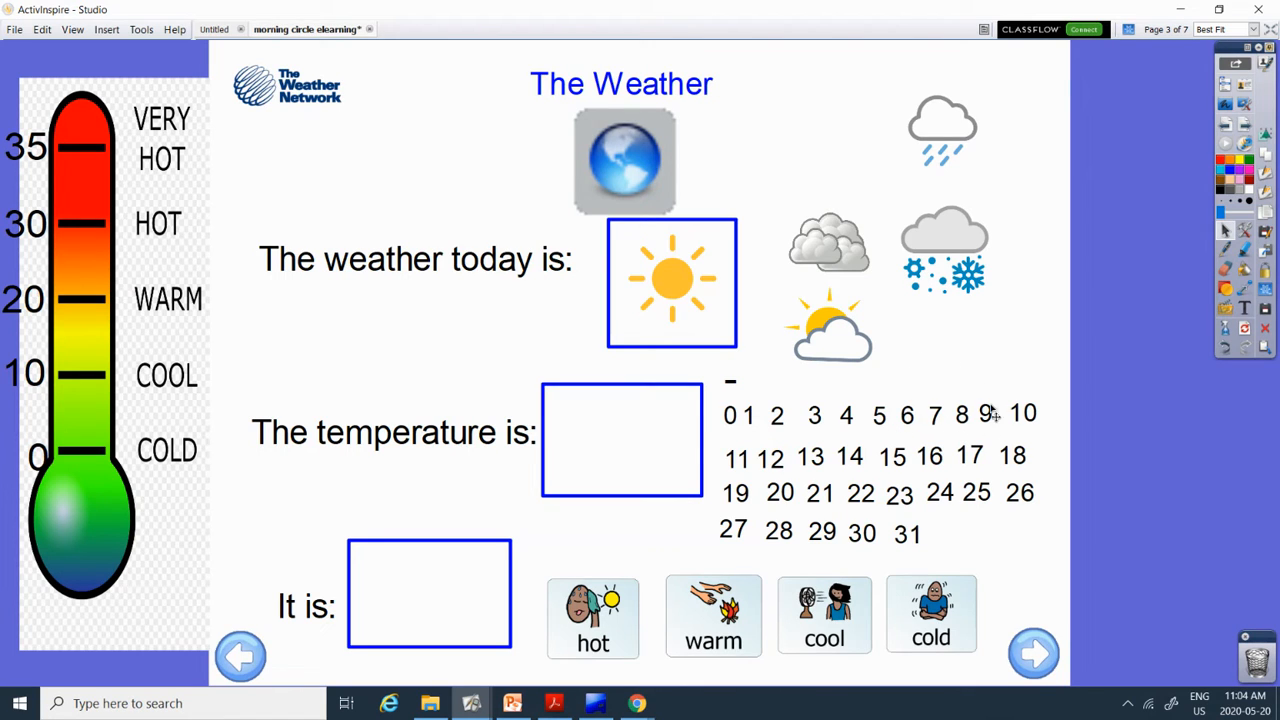
{"action": "mouse_move", "coordinate": [768, 465]}
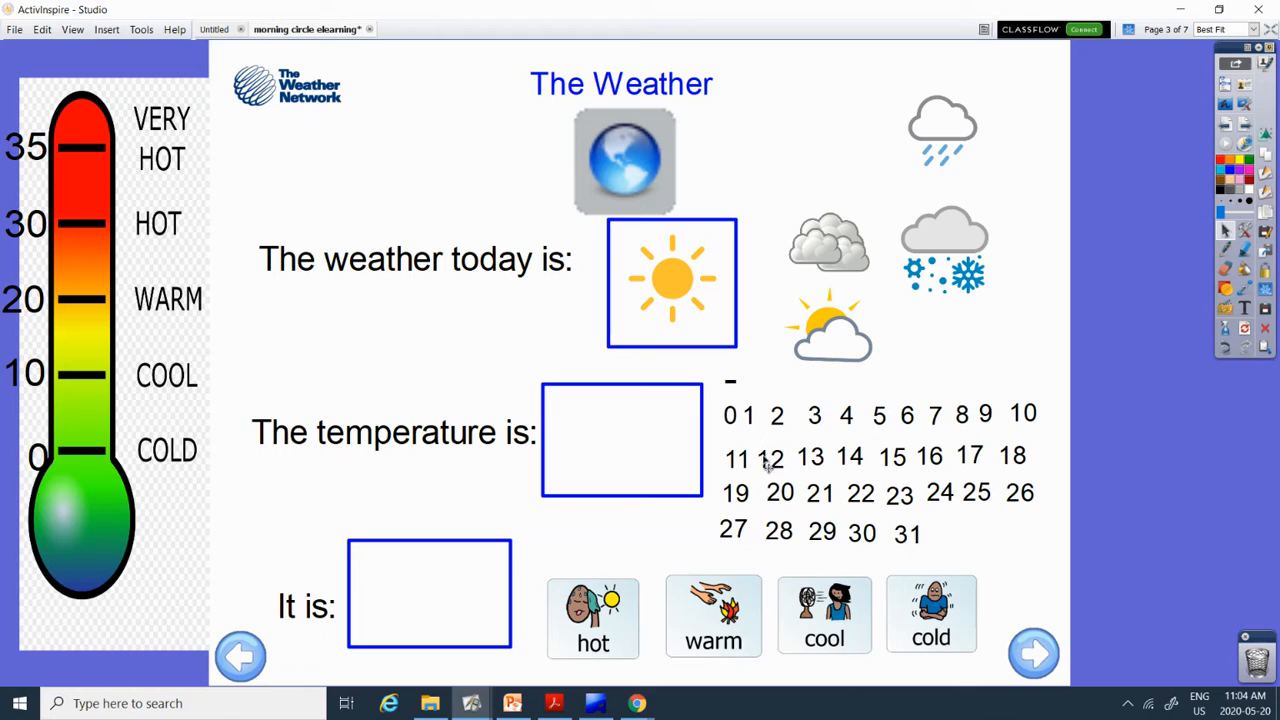
{"action": "mouse_move", "coordinate": [852, 475]}
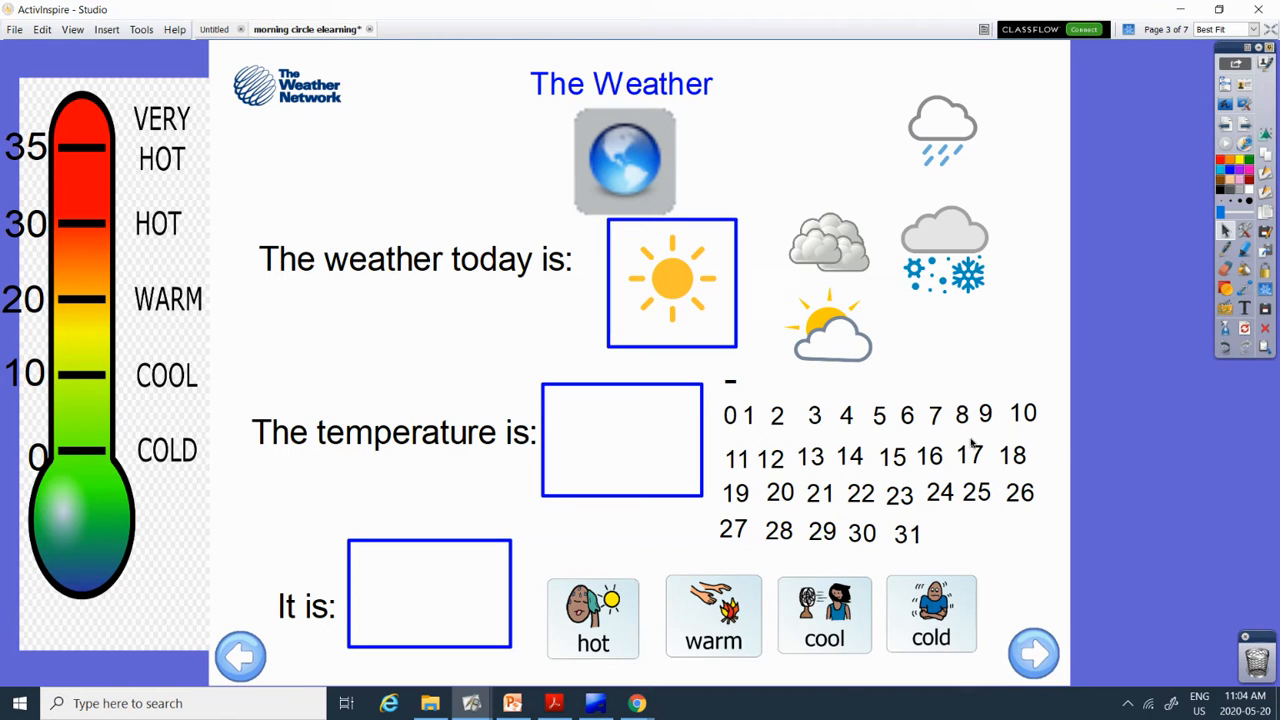
{"action": "left_click_drag", "start_coordinate": [1011, 455], "coordinate": [665, 418]}
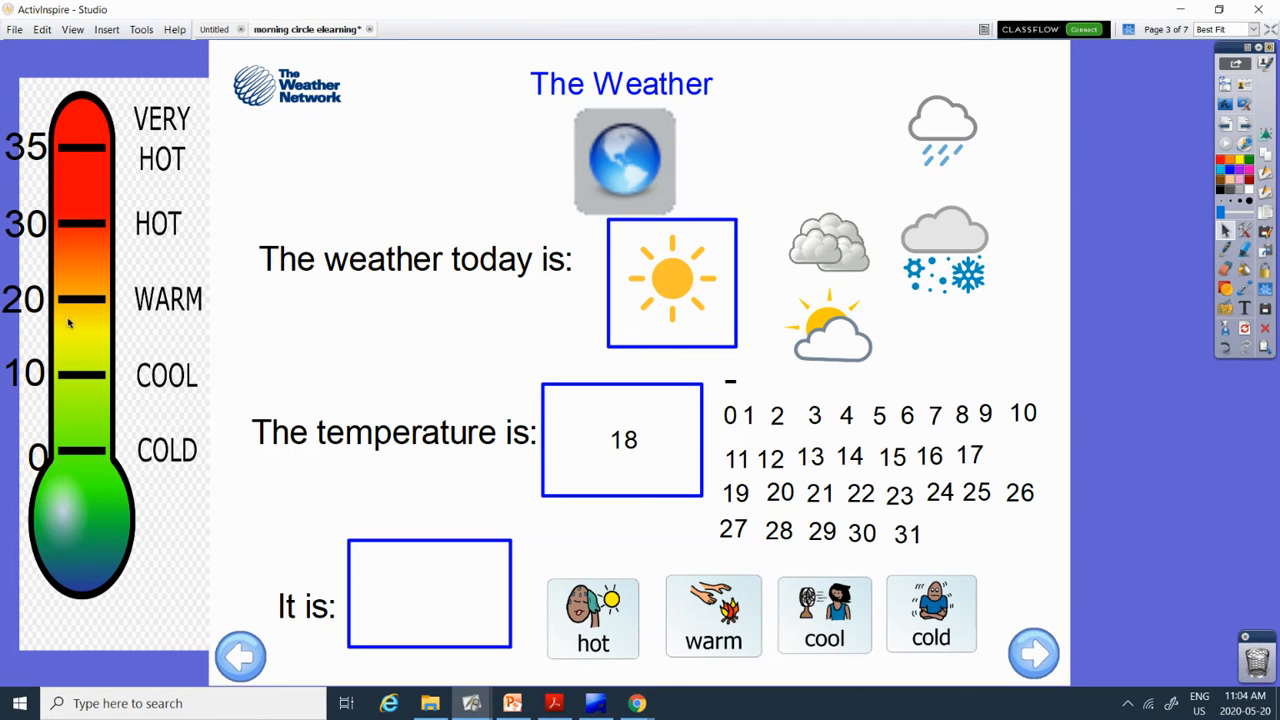
{"action": "mouse_move", "coordinate": [13, 307]}
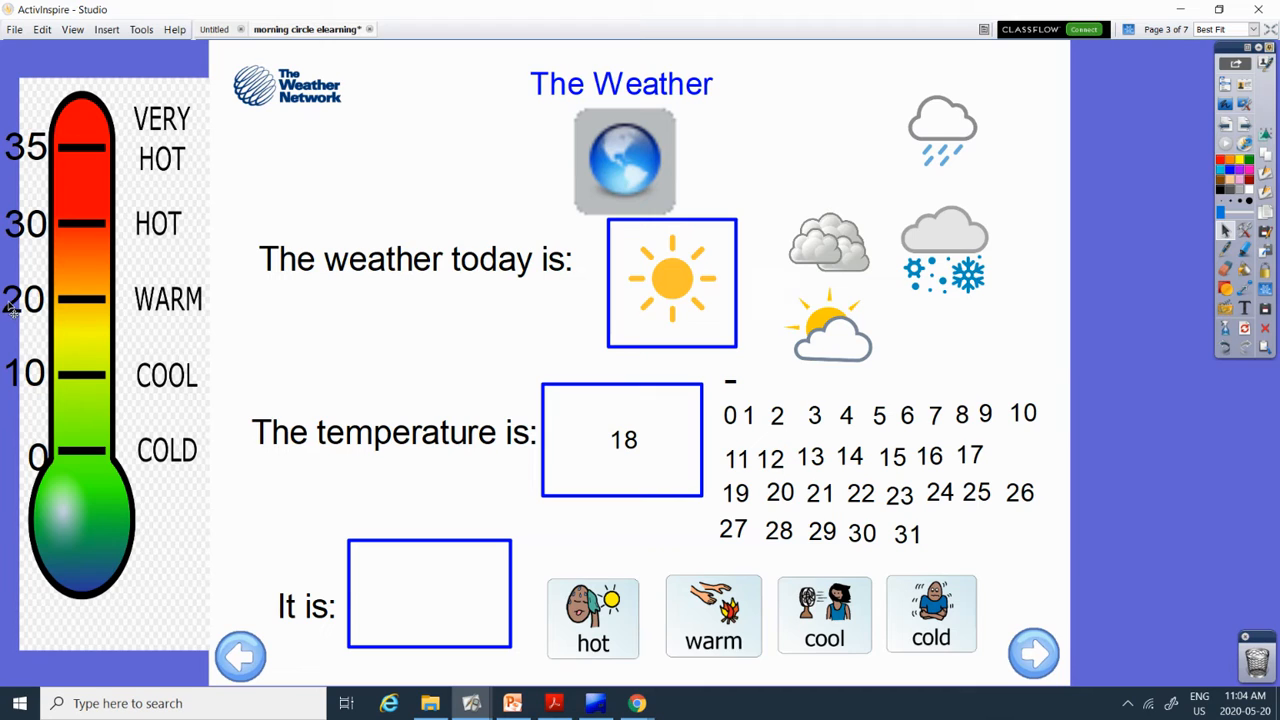
{"action": "mouse_move", "coordinate": [370, 410]}
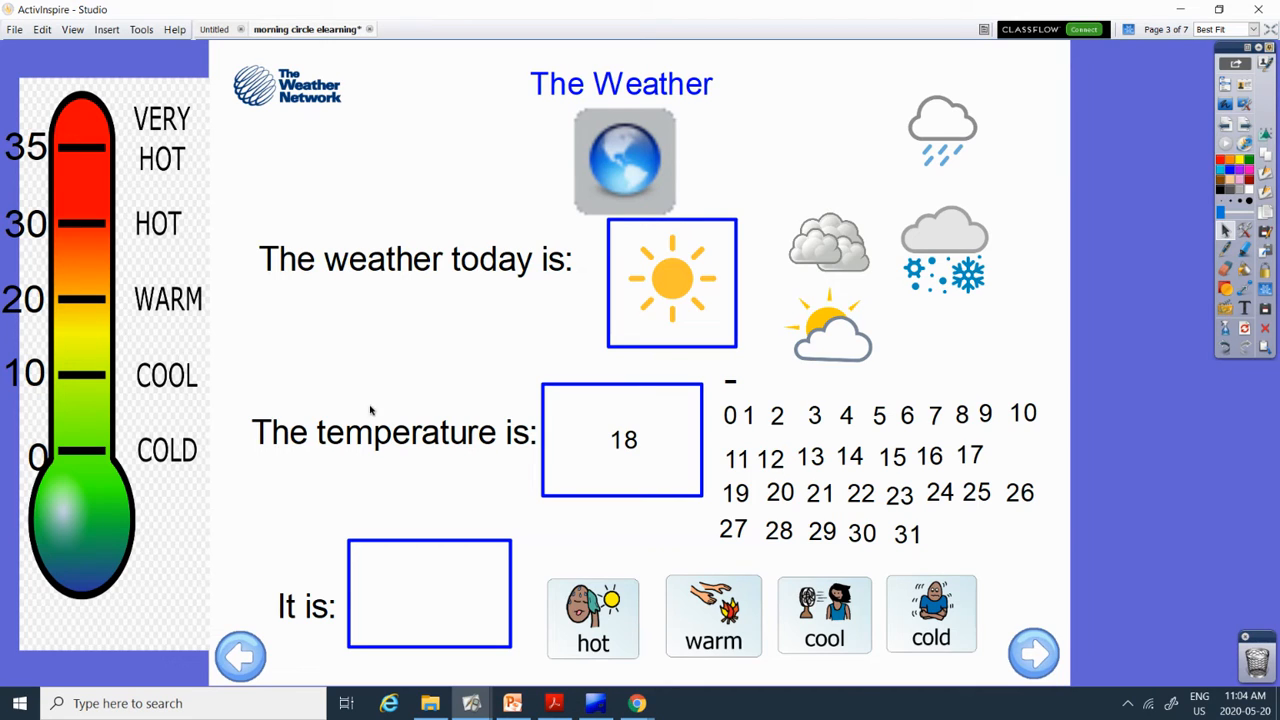
{"action": "left_click_drag", "start_coordinate": [713, 615], "coordinate": [429, 593]}
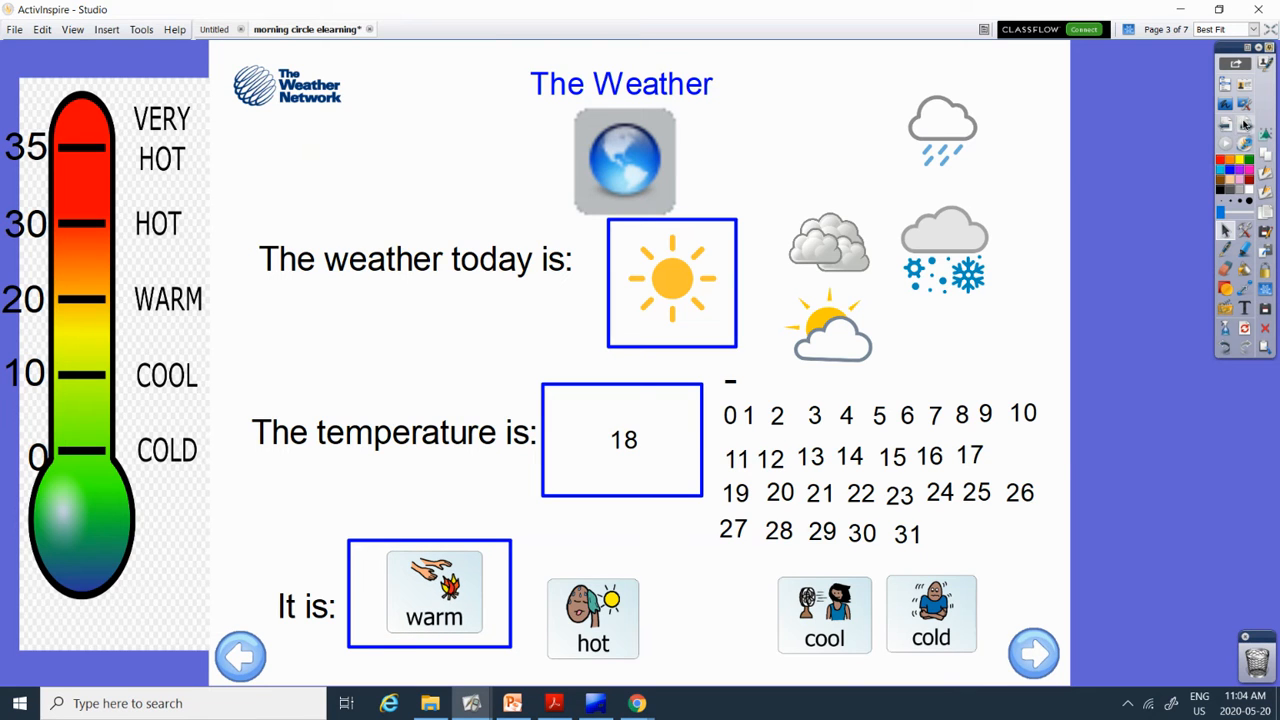
{"action": "left_click", "coordinate": [1032, 652]}
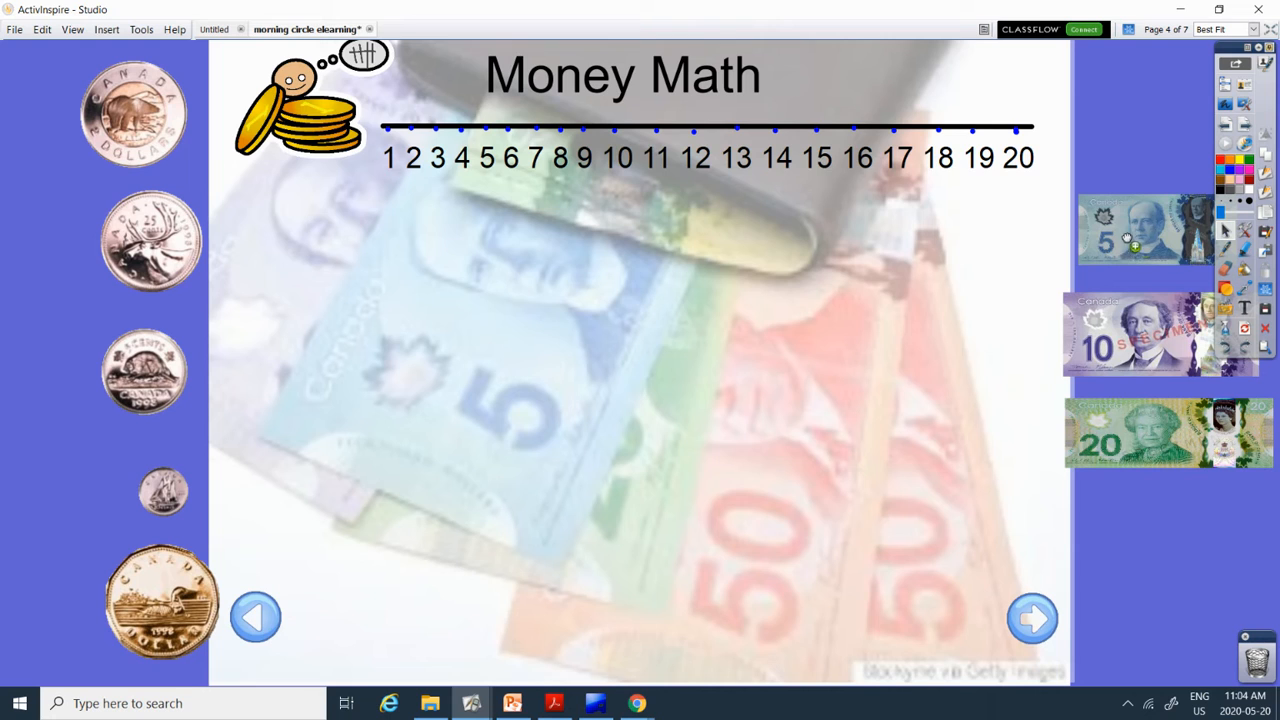
Drag a $5 bill and a toonie onto the page and write a dollar sign below.
{"action": "left_click_drag", "start_coordinate": [1145, 230], "coordinate": [497, 250]}
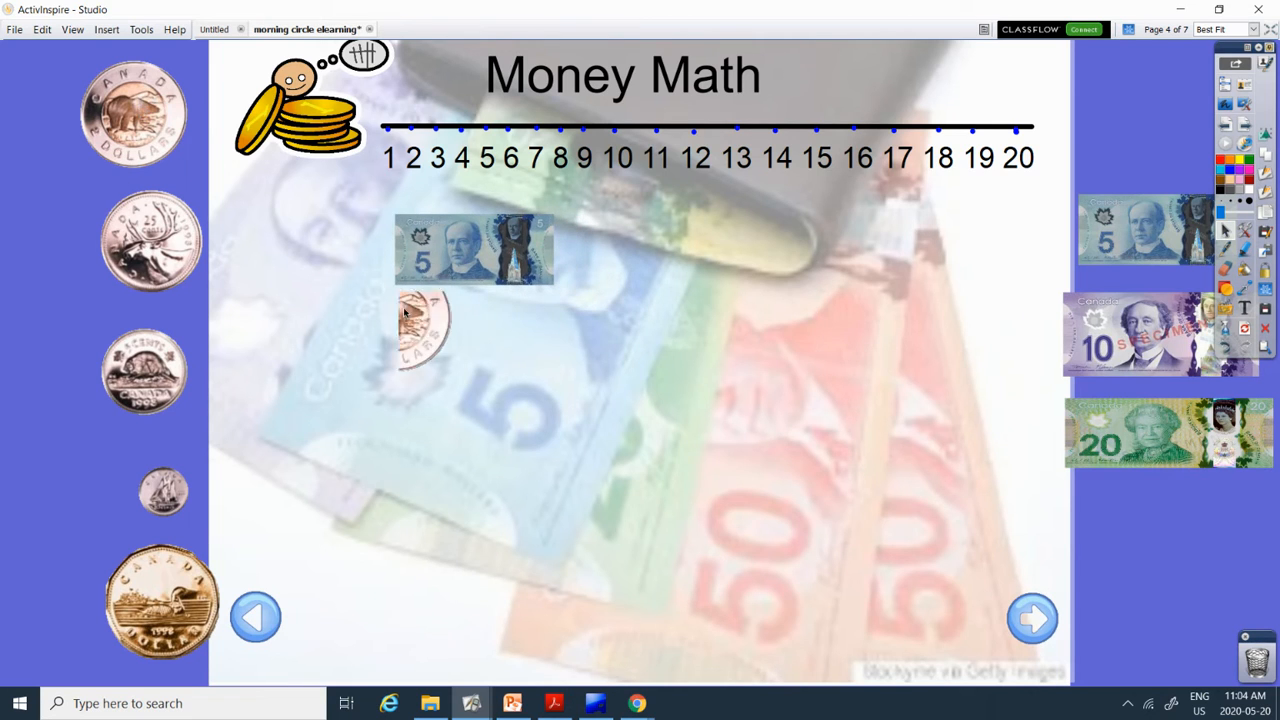
{"action": "left_click_drag", "start_coordinate": [425, 330], "coordinate": [750, 240]}
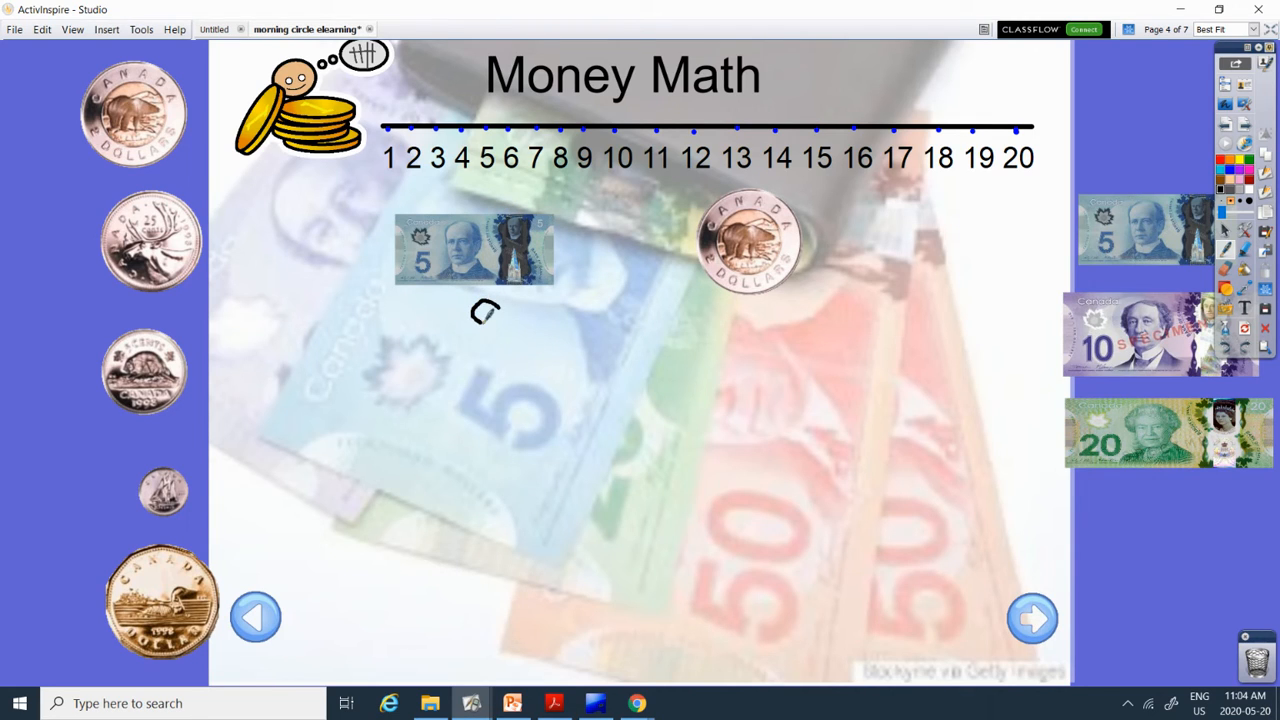
{"action": "left_click_drag", "start_coordinate": [485, 305], "coordinate": [485, 350]}
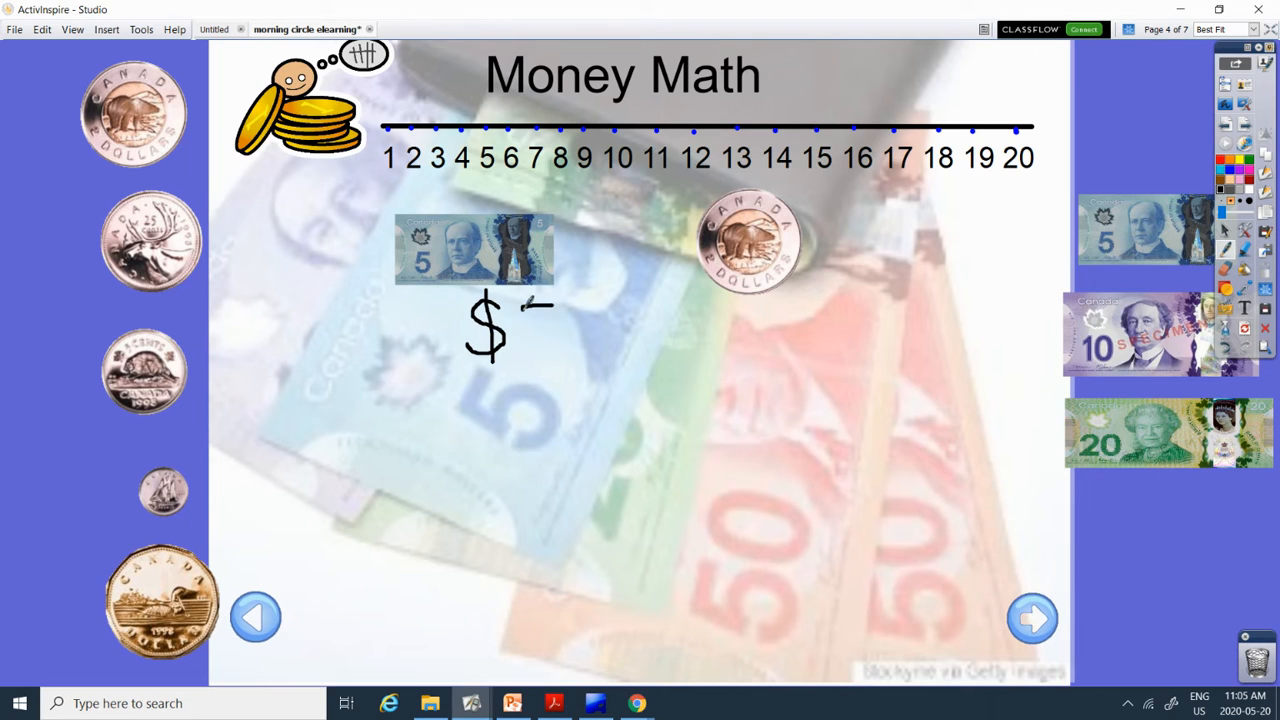
Handwrite $5.00 with $2.00 being subtracted on the line below.
{"action": "left_click_drag", "start_coordinate": [525, 300], "coordinate": [555, 355]}
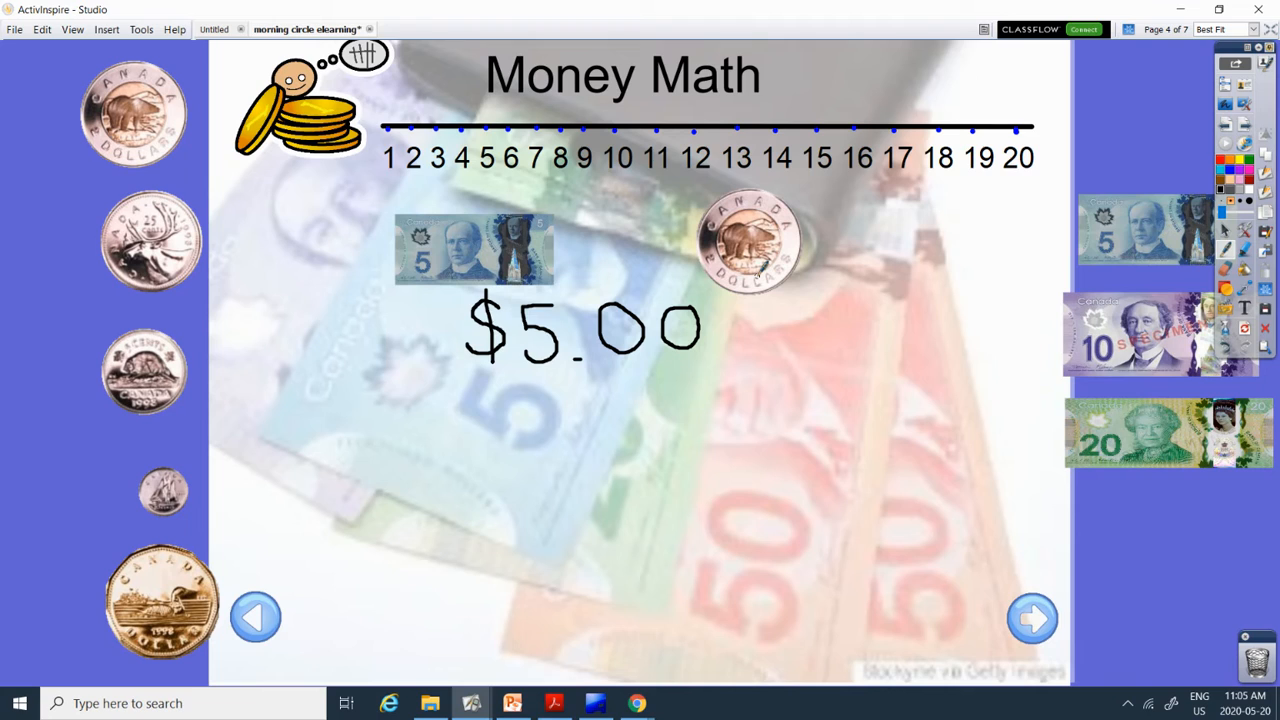
{"action": "left_click_drag", "start_coordinate": [435, 385], "coordinate": [435, 430]}
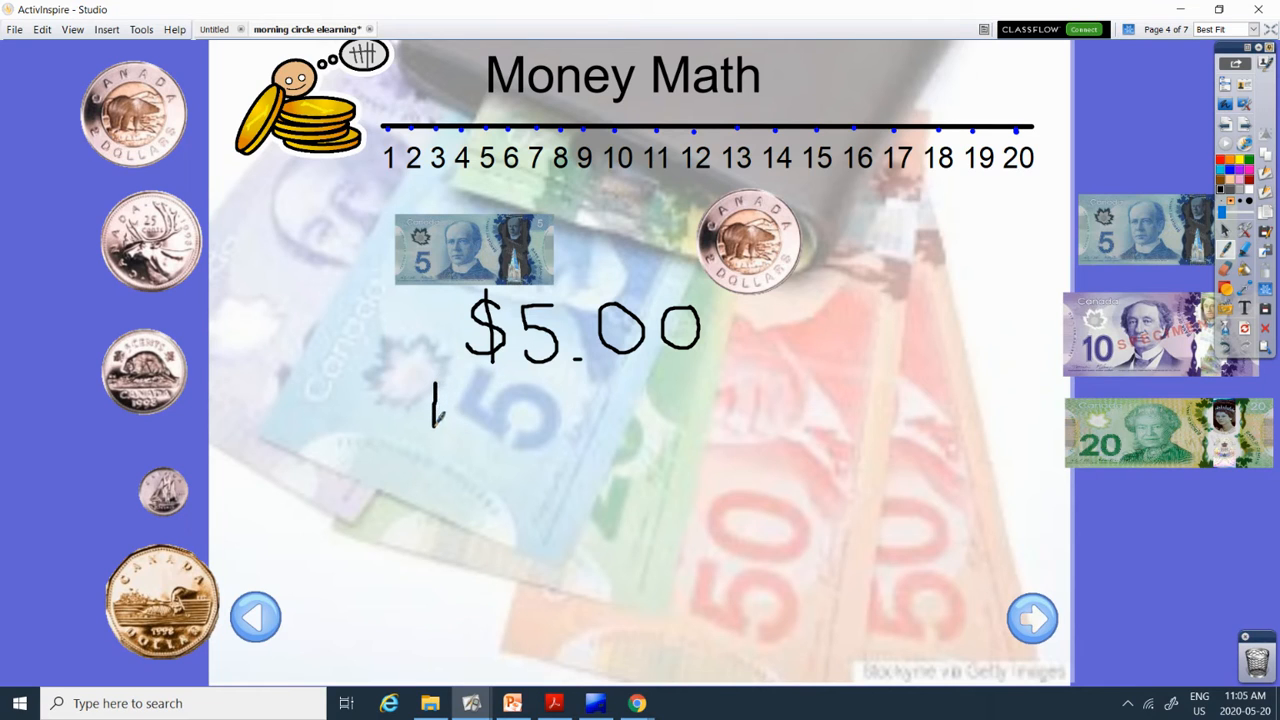
{"action": "left_click_drag", "start_coordinate": [410, 408], "coordinate": [455, 408]}
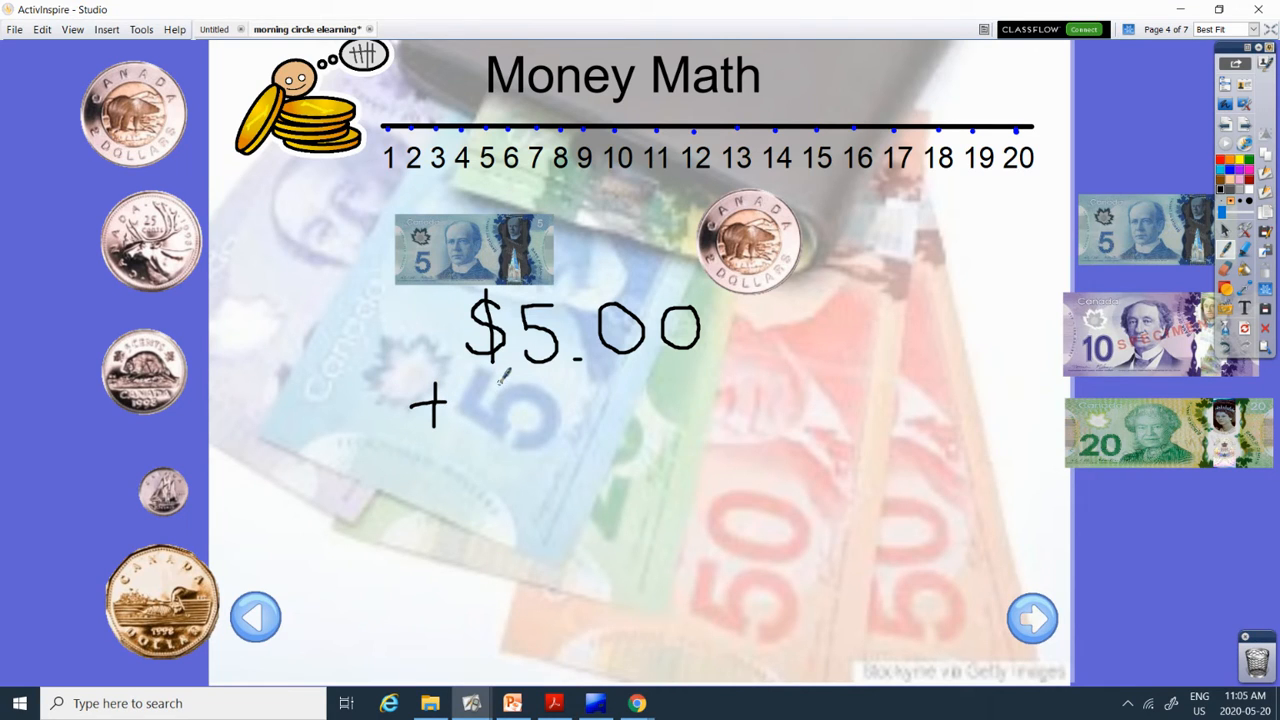
{"action": "left_click_drag", "start_coordinate": [480, 380], "coordinate": [510, 410]}
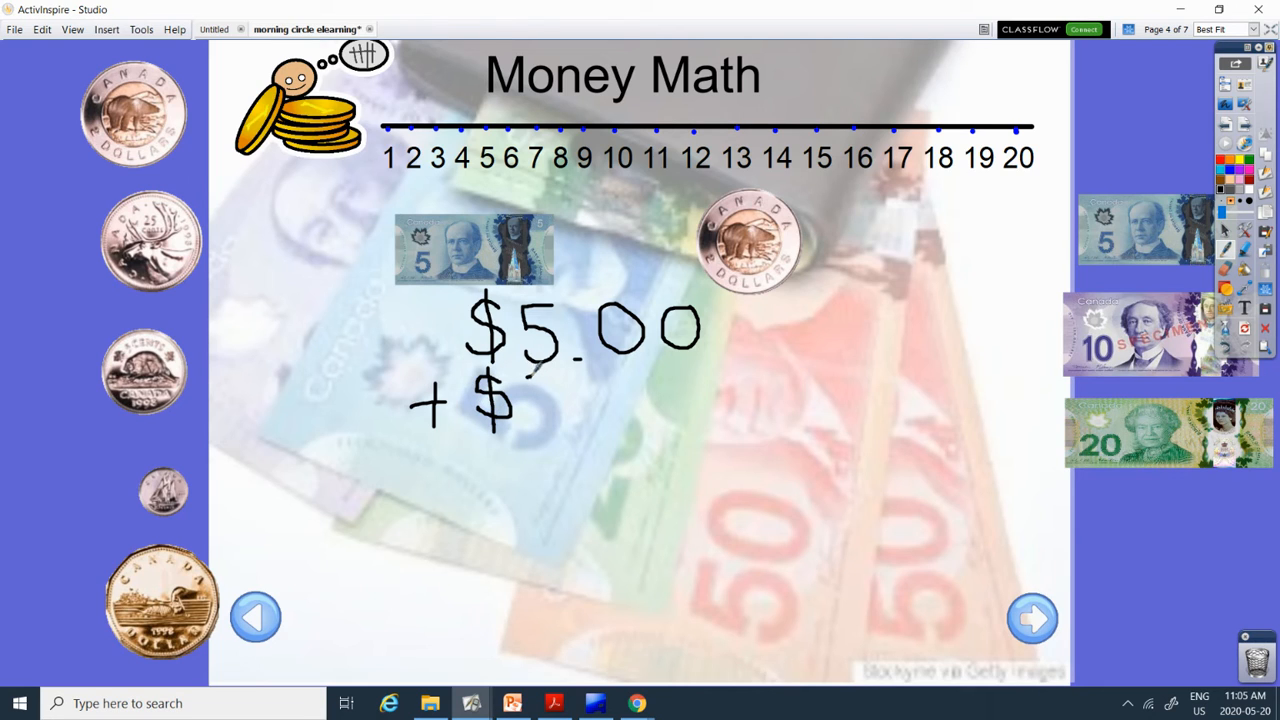
{"action": "left_click_drag", "start_coordinate": [530, 390], "coordinate": [555, 420]}
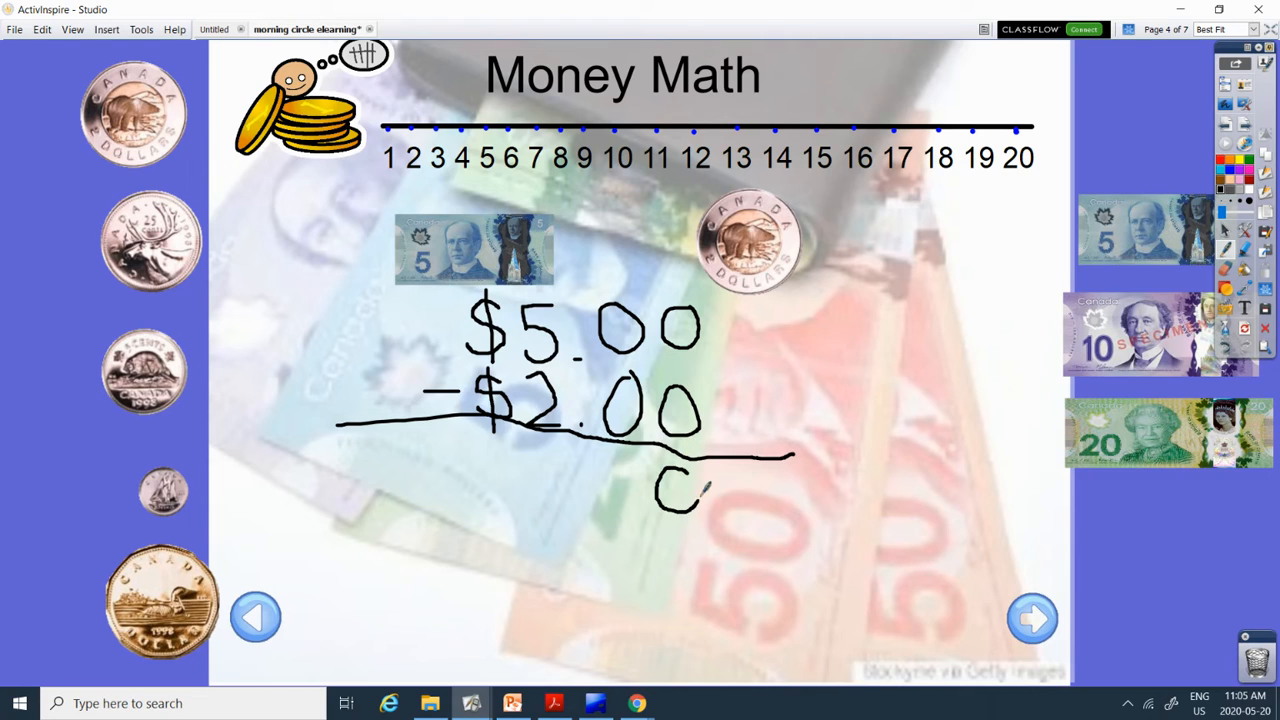
Write the answer $3.00 beneath the subtraction.
{"action": "left_click_drag", "start_coordinate": [700, 490], "coordinate": [680, 510]}
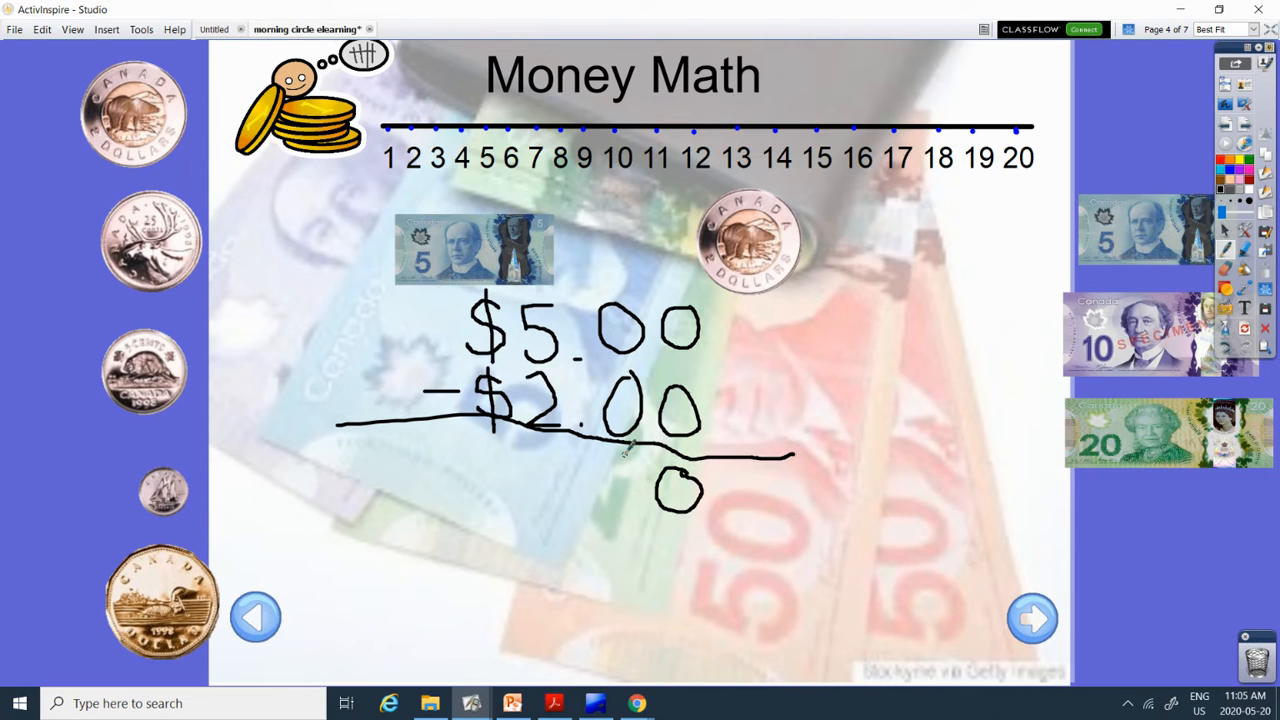
{"action": "left_click_drag", "start_coordinate": [600, 475], "coordinate": [630, 500]}
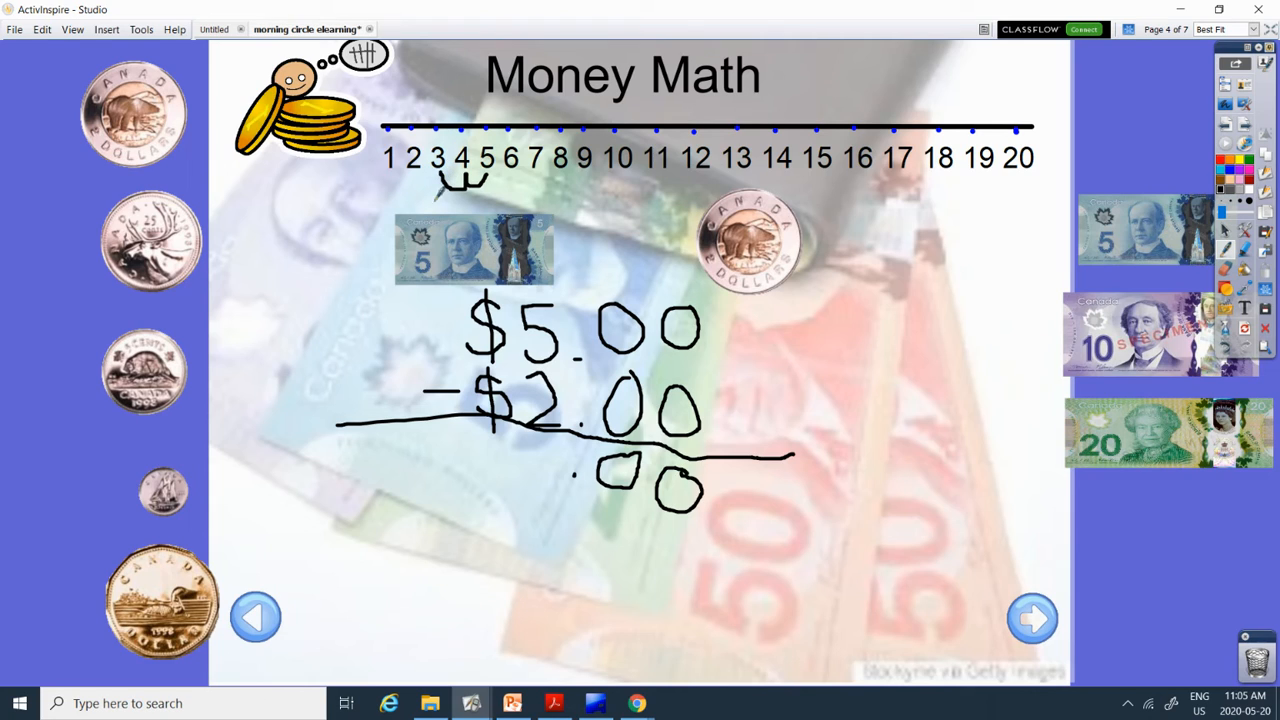
{"action": "left_click_drag", "start_coordinate": [520, 450], "coordinate": [535, 465]}
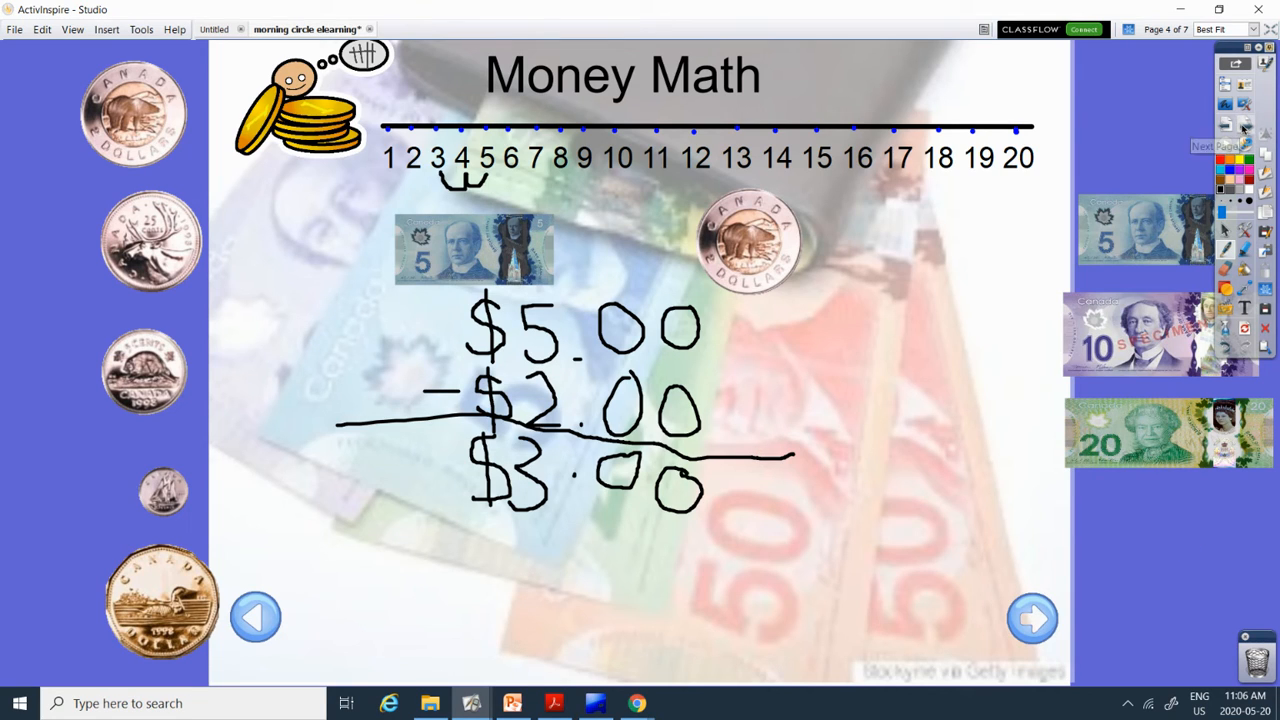
{"action": "mouse_move", "coordinate": [1240, 120]}
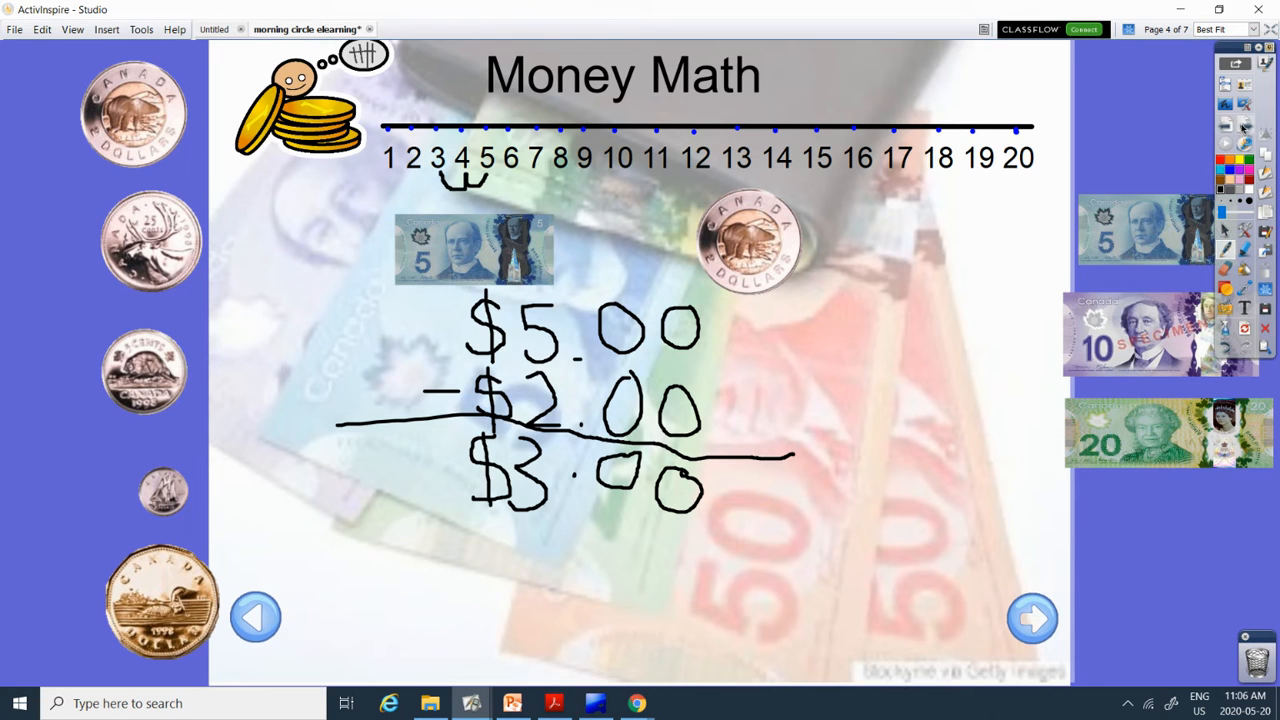
Show Social Skill of the Day and the Participating slide, then go to Question of the Day.
{"action": "left_click", "coordinate": [1032, 618]}
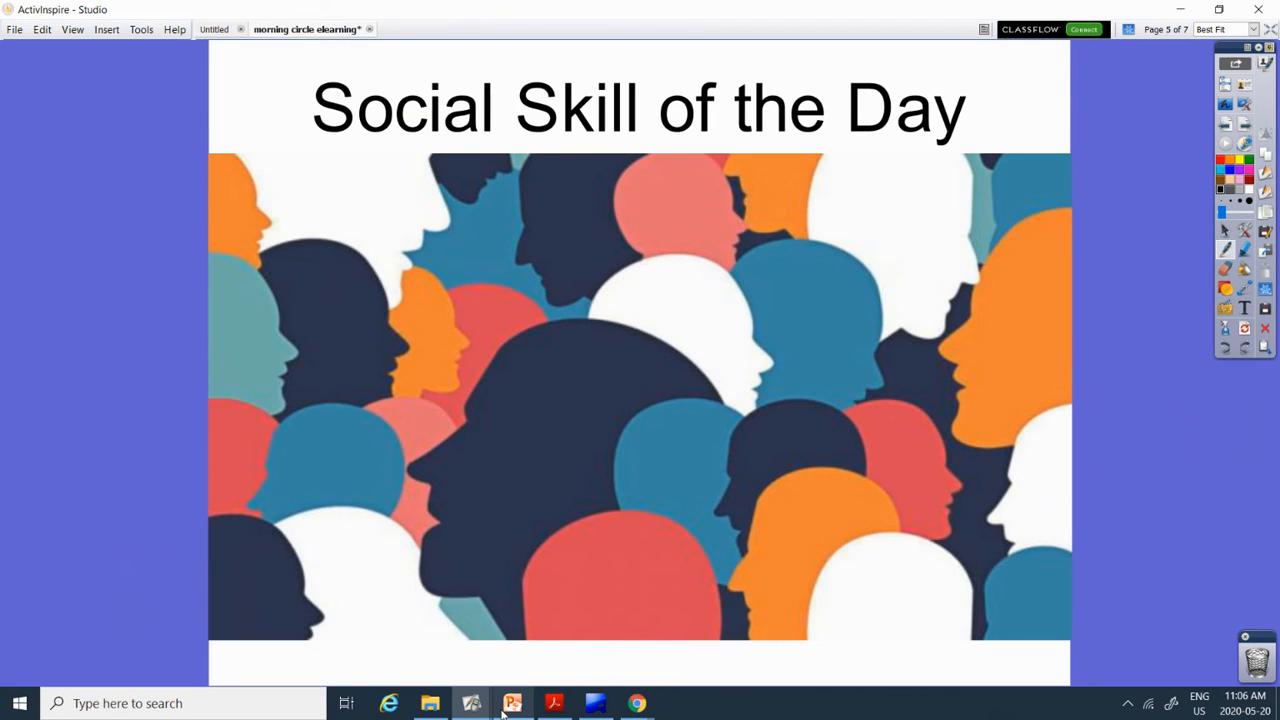
{"action": "left_click", "coordinate": [514, 701]}
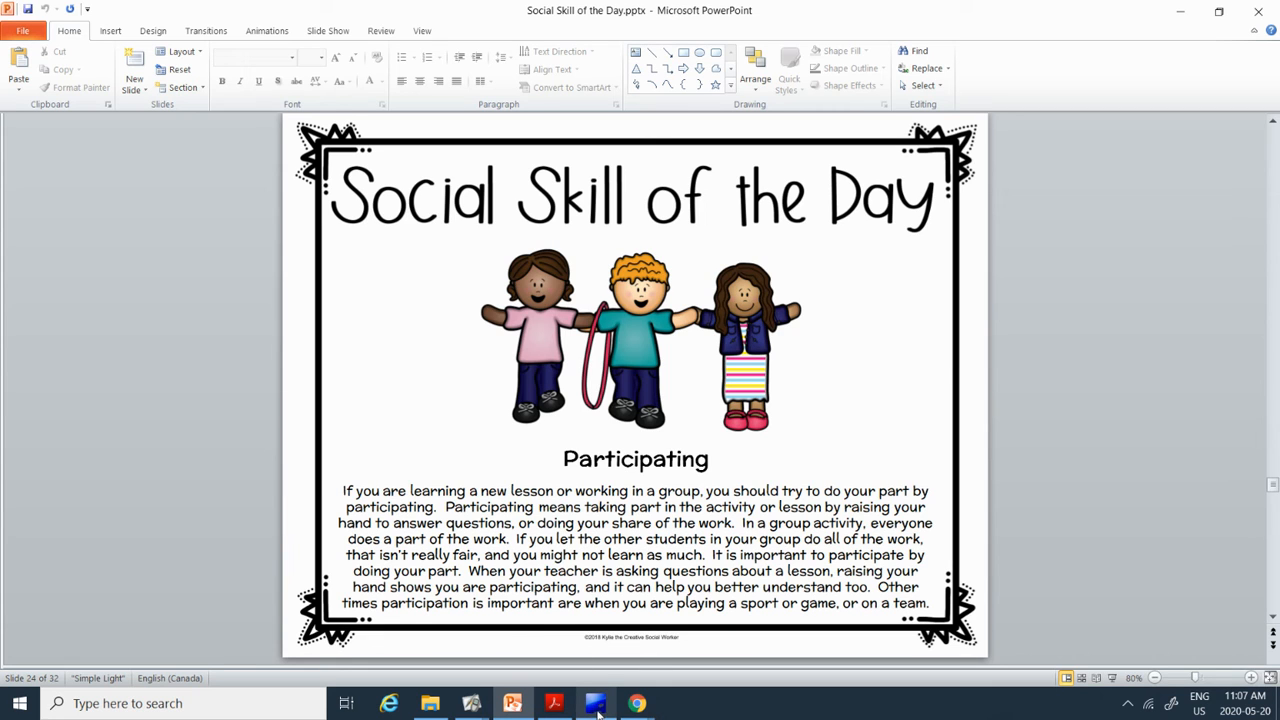
{"action": "left_click", "coordinate": [600, 705]}
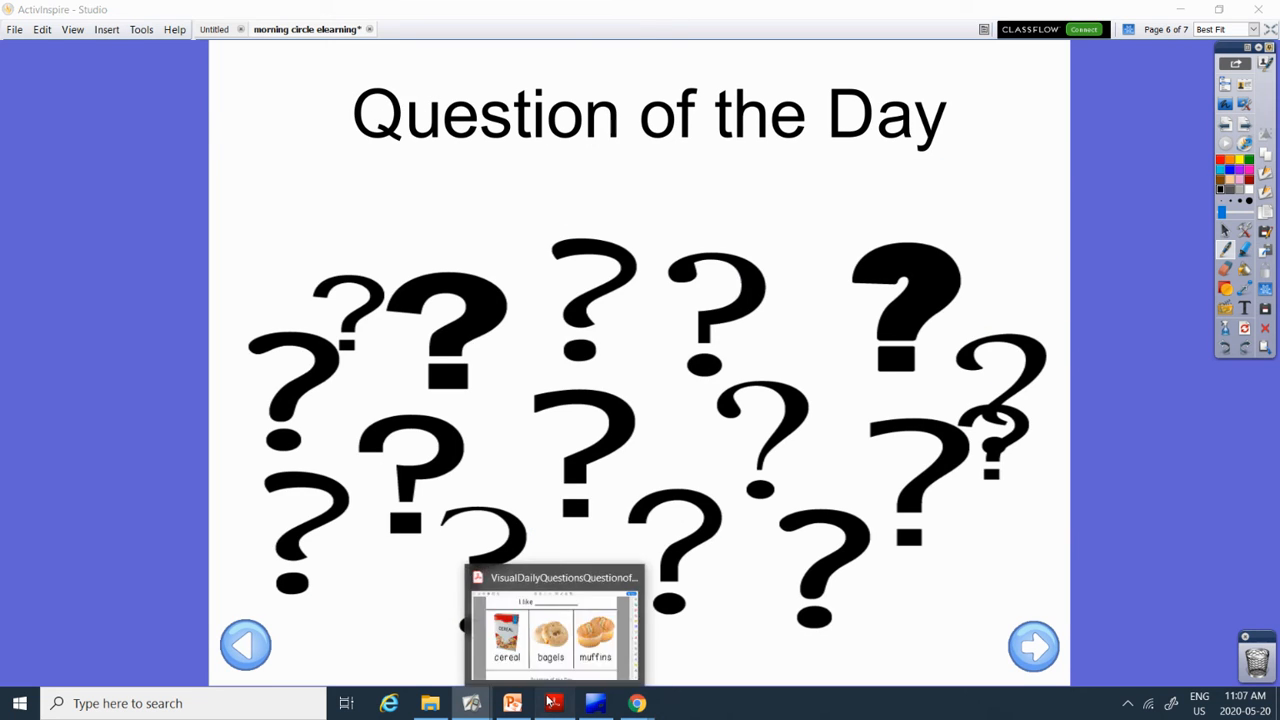
{"action": "left_click", "coordinate": [553, 701]}
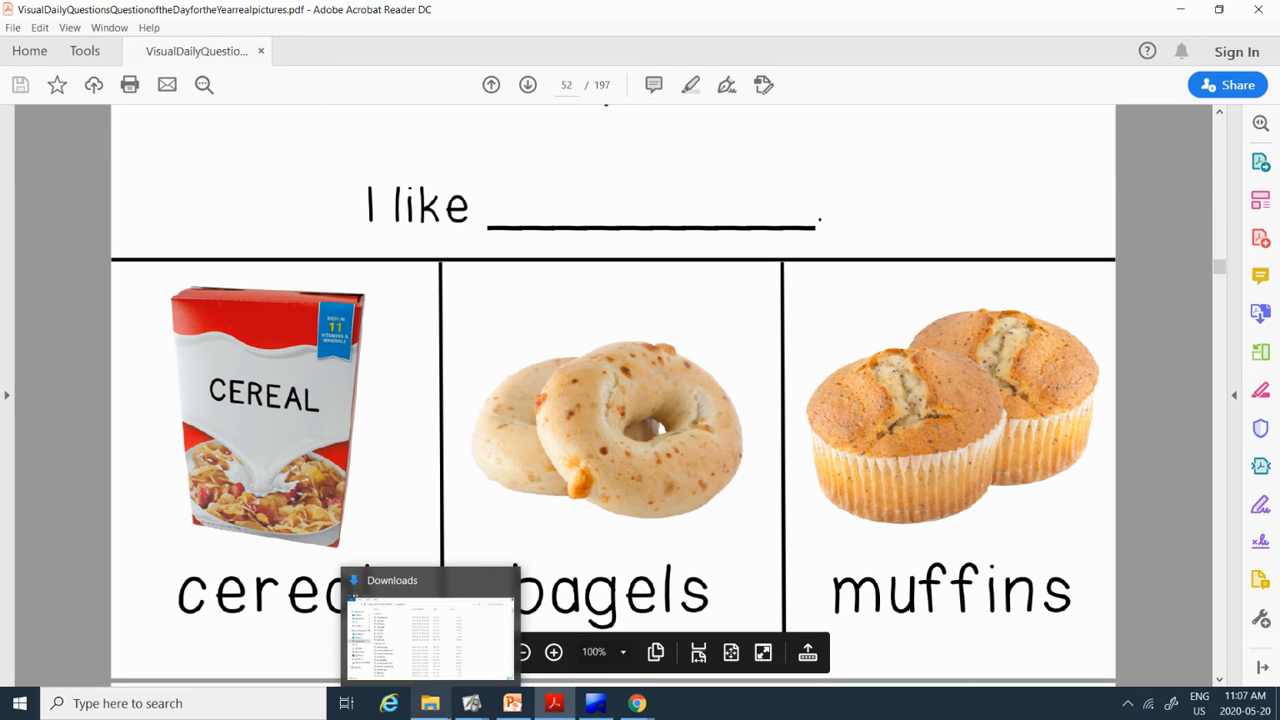
{"action": "left_click", "coordinate": [468, 704]}
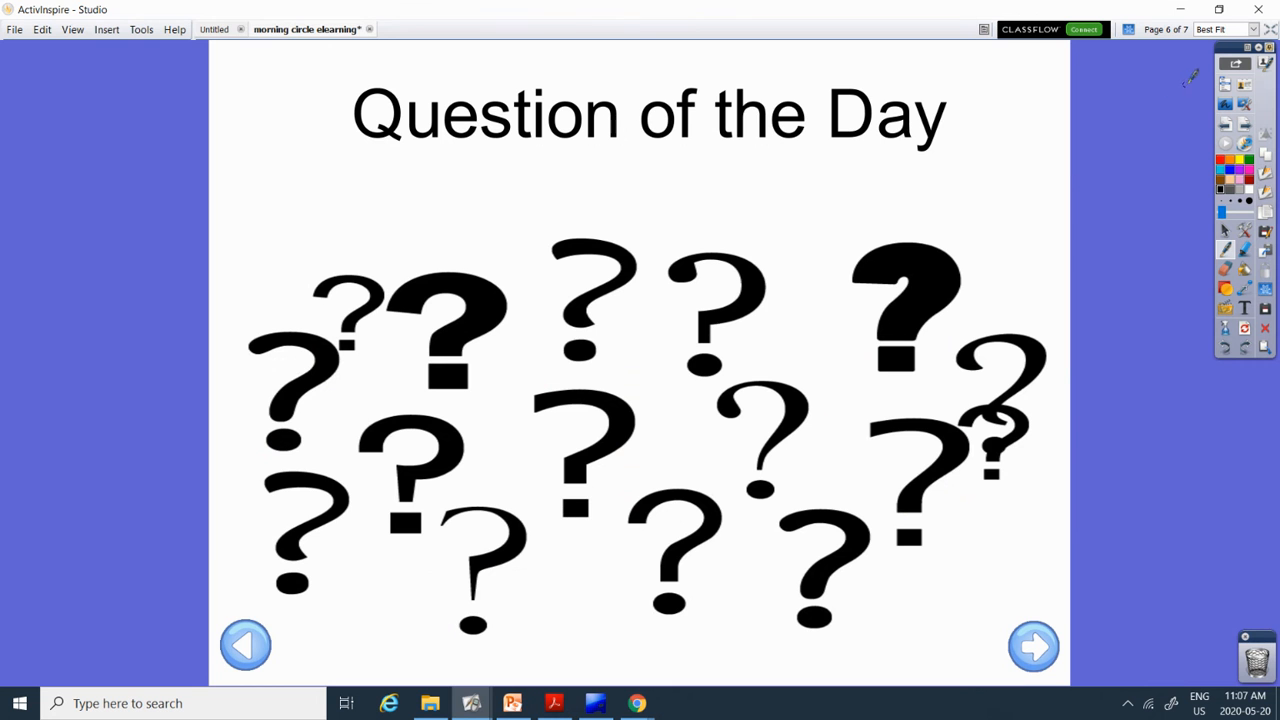
Advance to page 7, the 'I like ___ because it's...' food choices page.
{"action": "left_click", "coordinate": [1033, 646]}
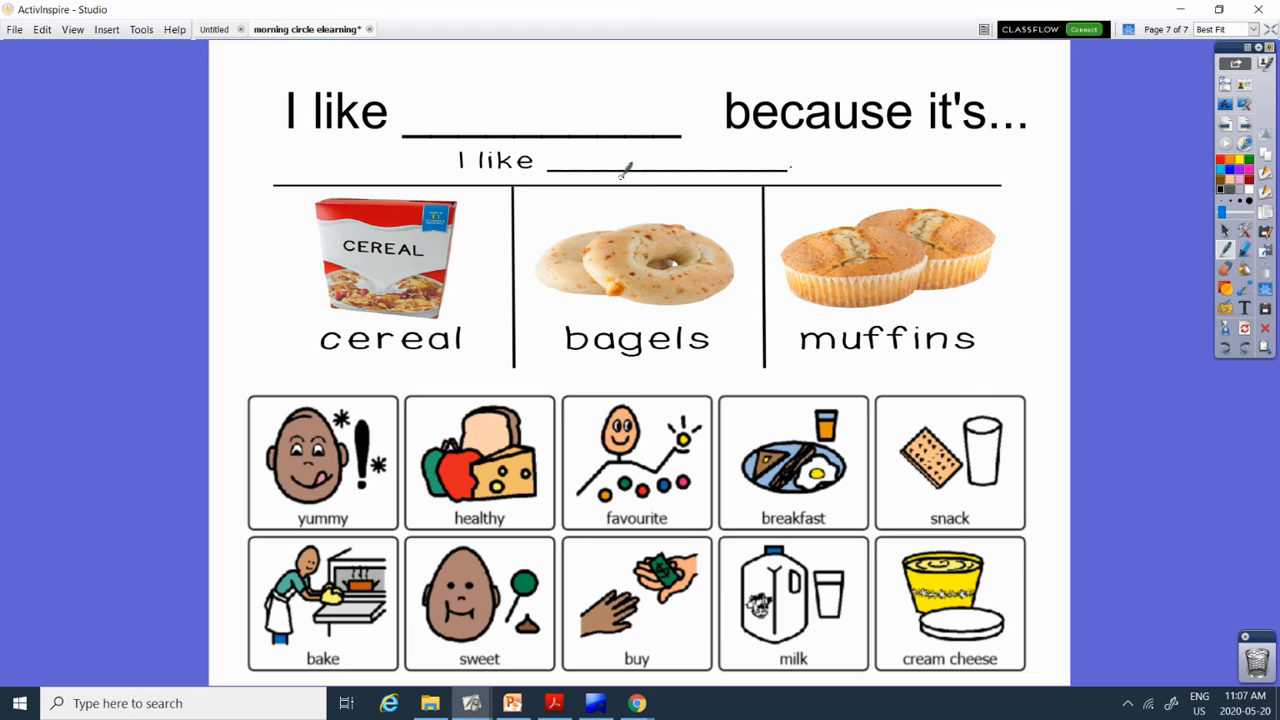
{"action": "mouse_move", "coordinate": [390, 368]}
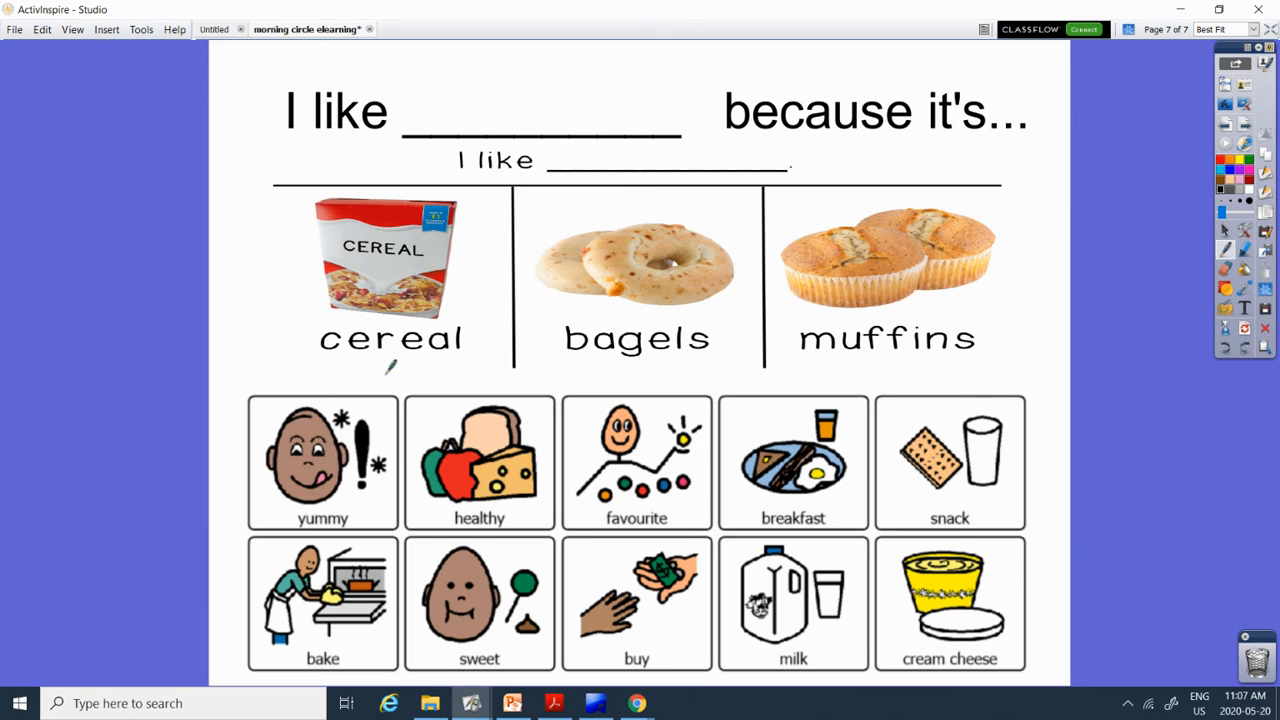
{"action": "mouse_move", "coordinate": [955, 365]}
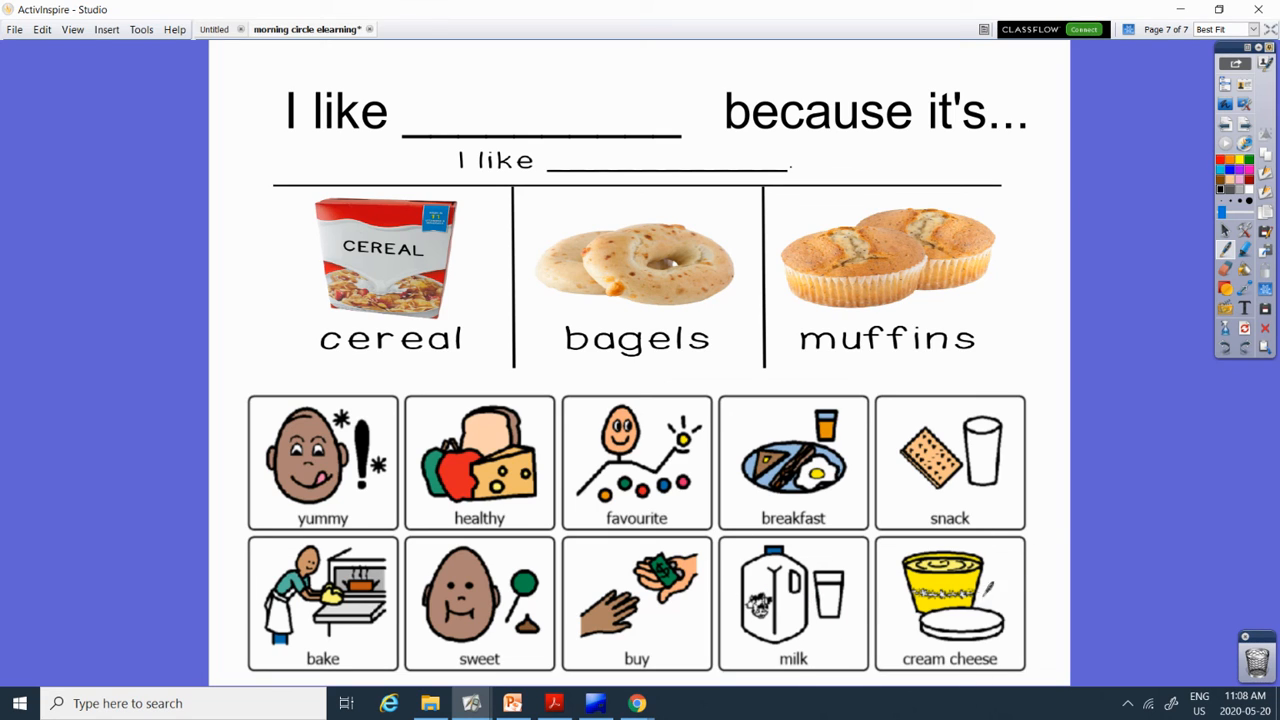
{"action": "mouse_move", "coordinate": [1122, 513]}
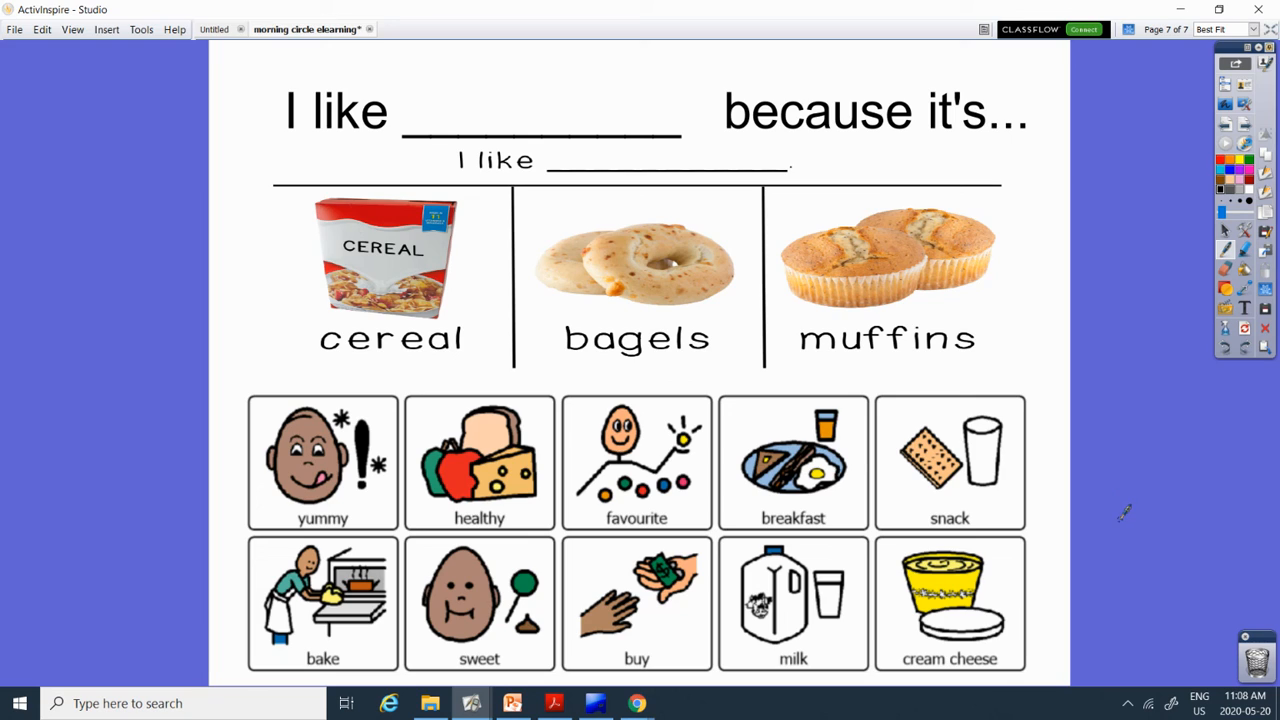